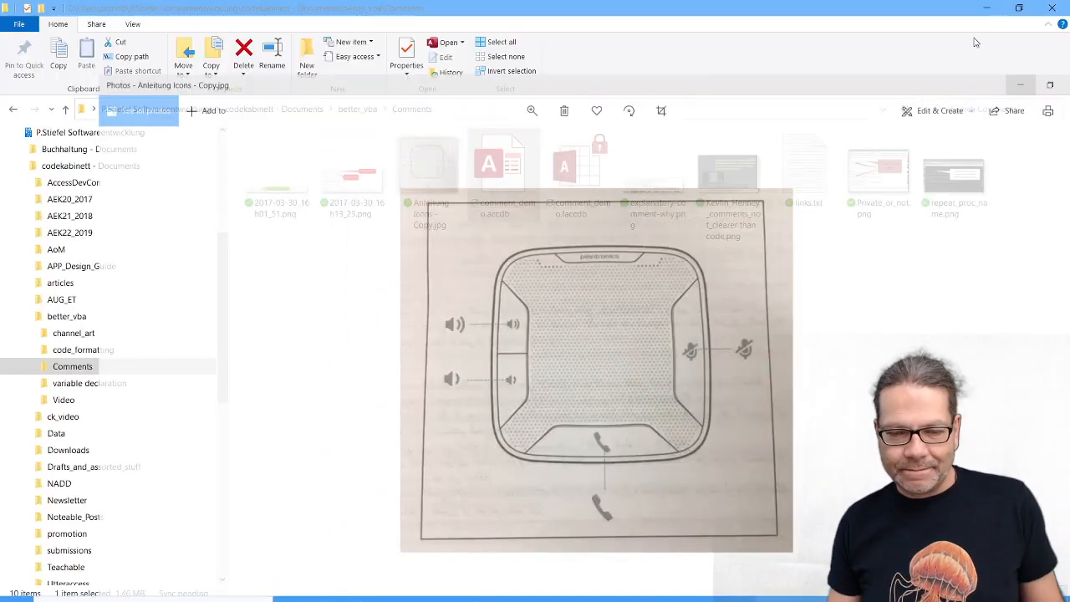
- Bring up the comment_demo database and show modDatenzugriff's code in the VBA editor
{"action": "left_click", "coordinate": [564, 589]}
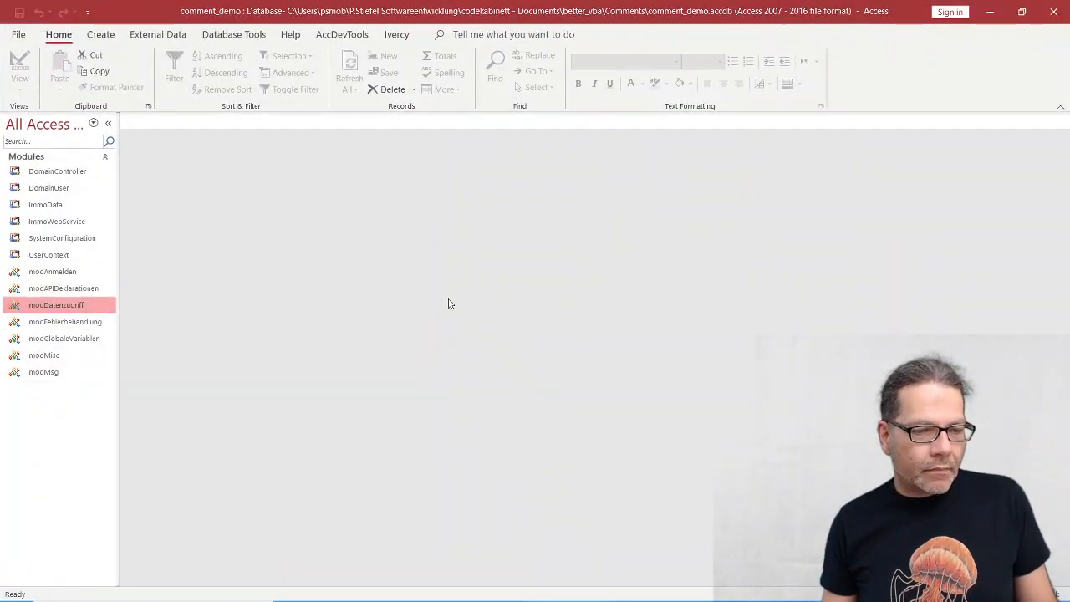
{"action": "double_click", "coordinate": [56, 304]}
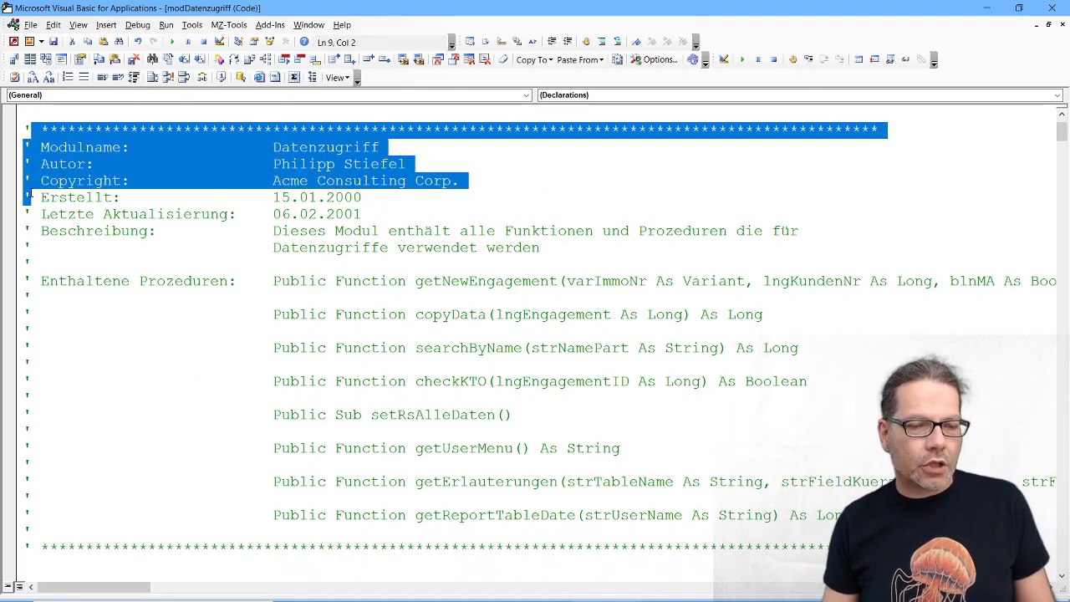
{"action": "left_click", "coordinate": [57, 181]}
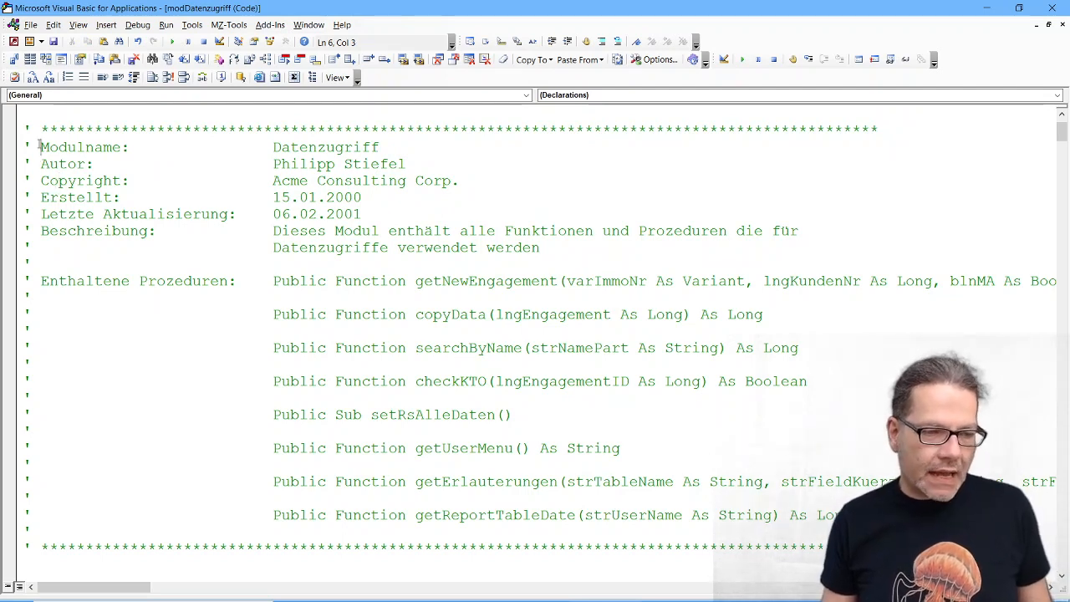
{"action": "left_click_drag", "start_coordinate": [40, 147], "coordinate": [40, 230]}
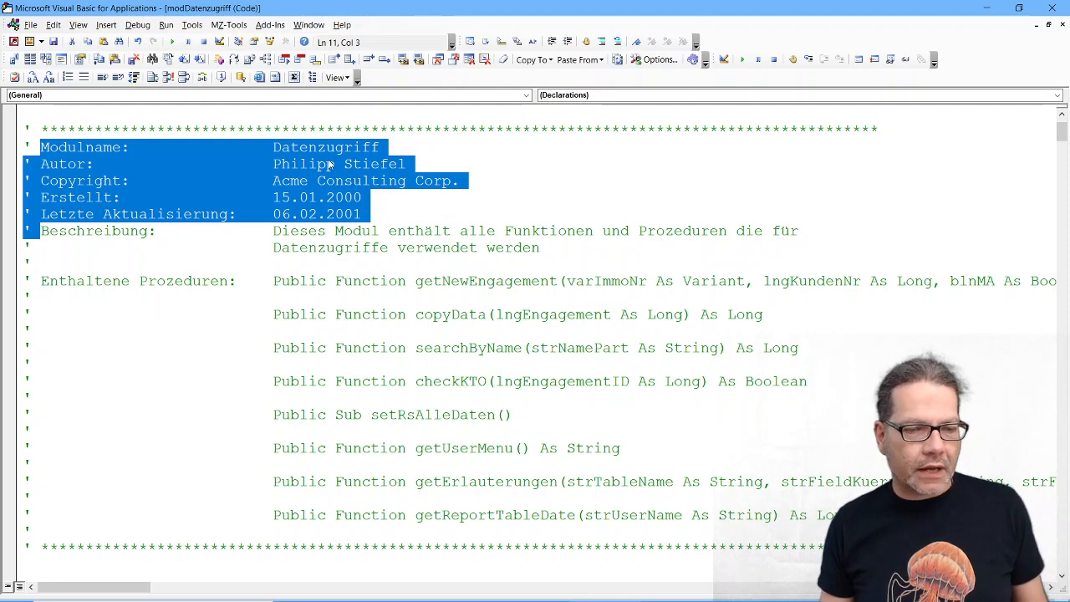
{"action": "left_click", "coordinate": [408, 164]}
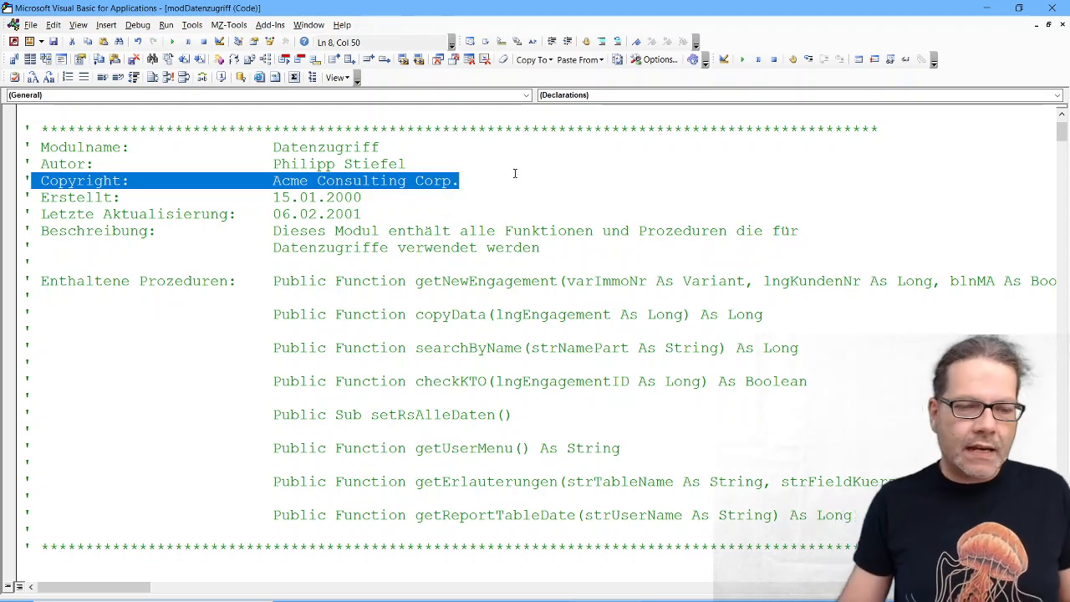
{"action": "mouse_move", "coordinate": [526, 194]}
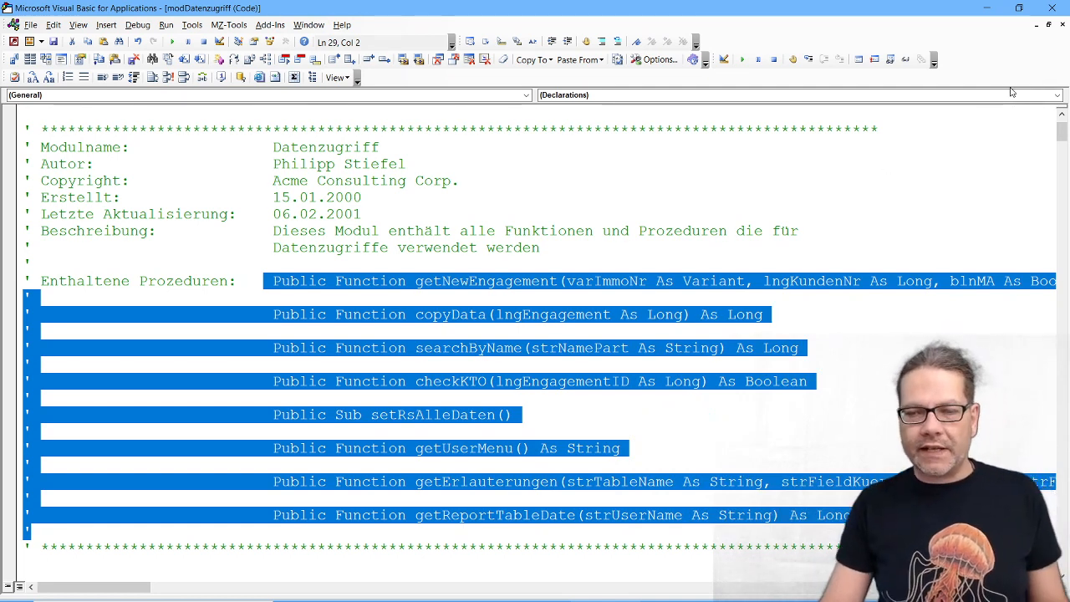
{"action": "left_click", "coordinate": [1056, 94]}
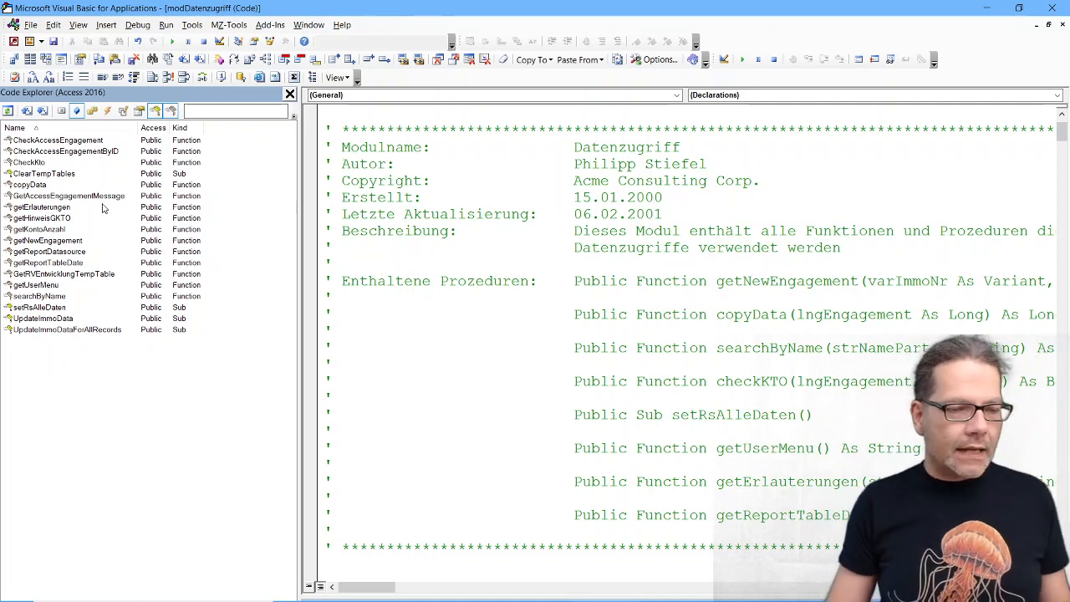
{"action": "mouse_move", "coordinate": [117, 286]}
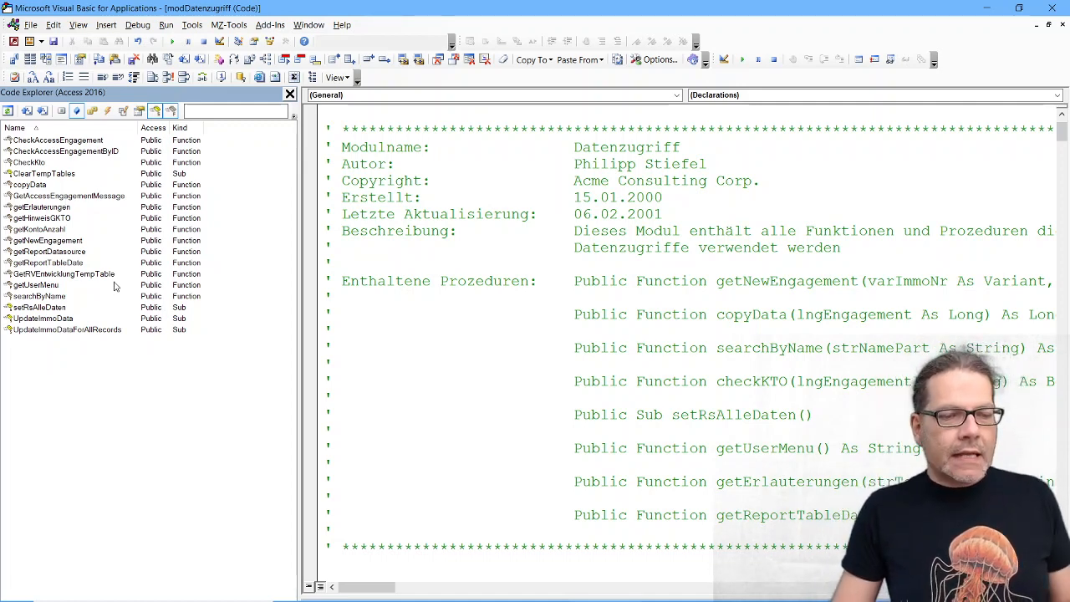
{"action": "left_click", "coordinate": [511, 300]}
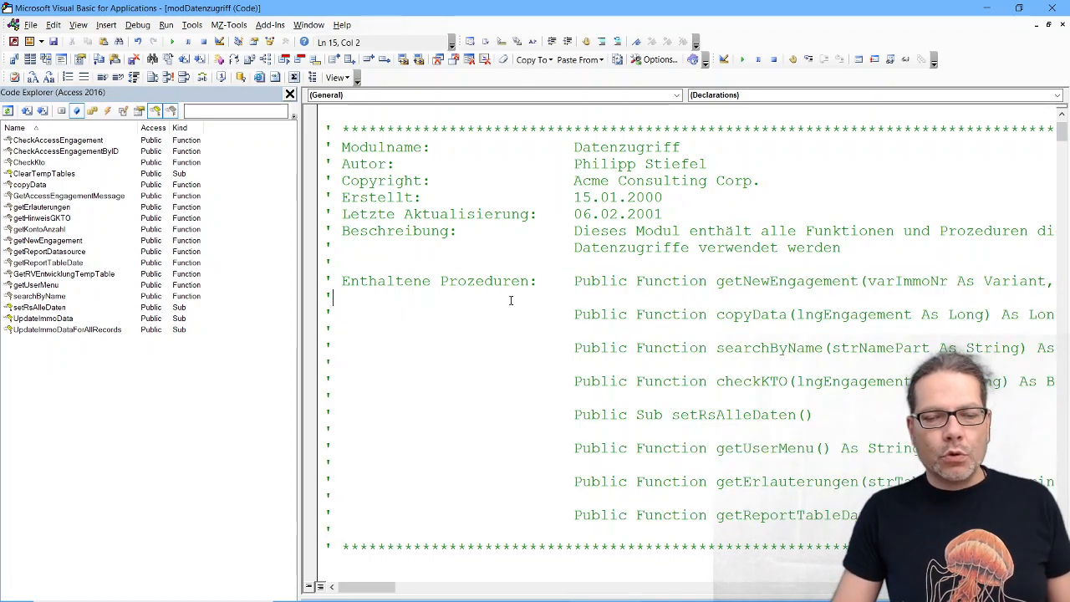
{"action": "scroll", "scroll_direction": "down", "scroll_amount": 3}
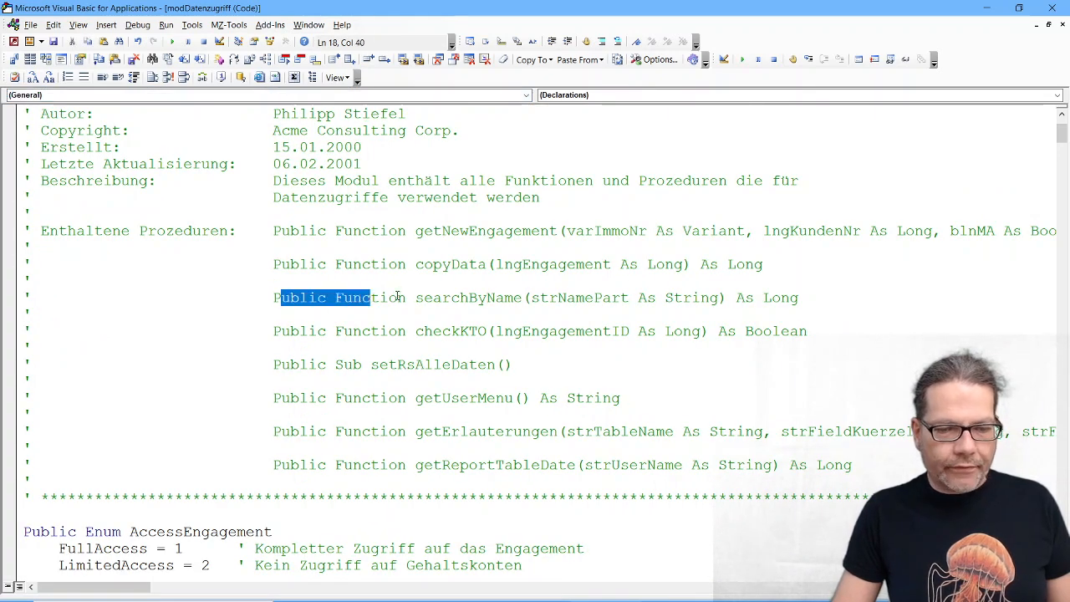
- Jump to the searchByName function via the procedure list and review its parameters and comment block
{"action": "left_click", "coordinate": [727, 297]}
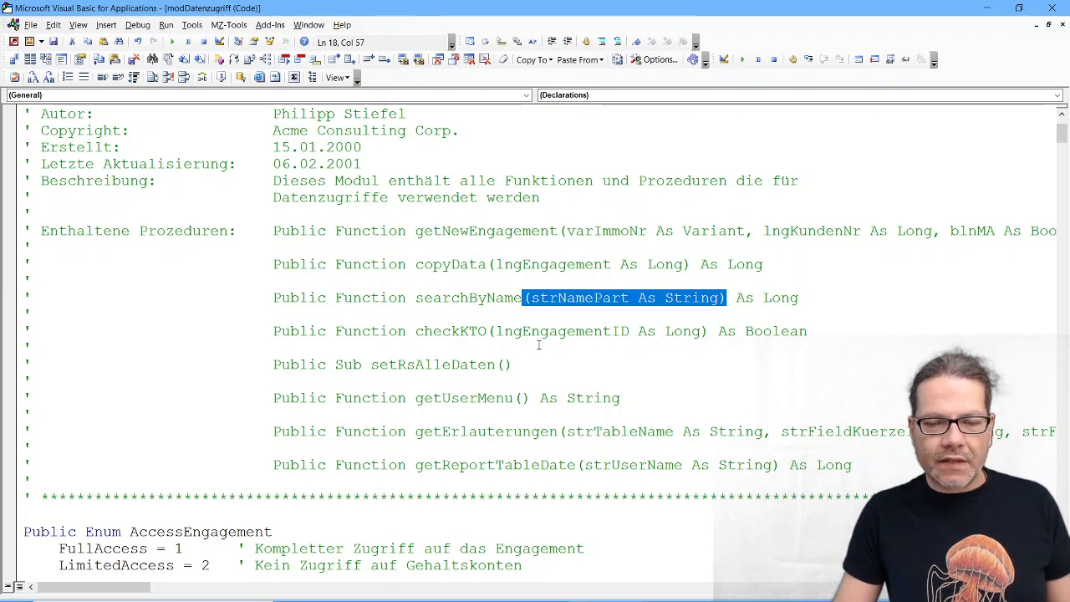
{"action": "left_click", "coordinate": [1056, 94]}
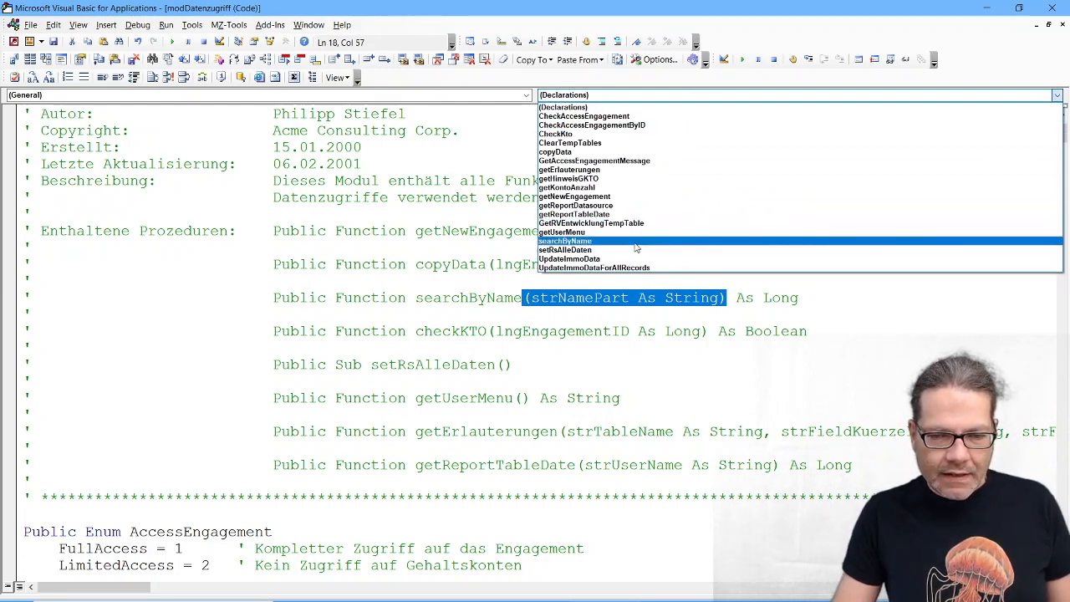
{"action": "left_click", "coordinate": [565, 241]}
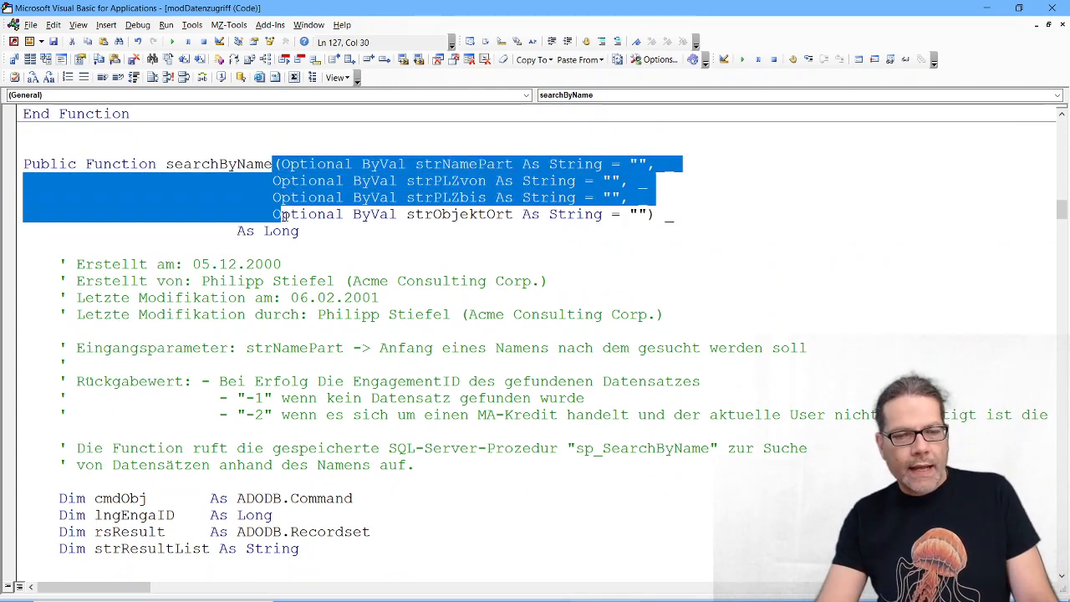
{"action": "left_click", "coordinate": [656, 214]}
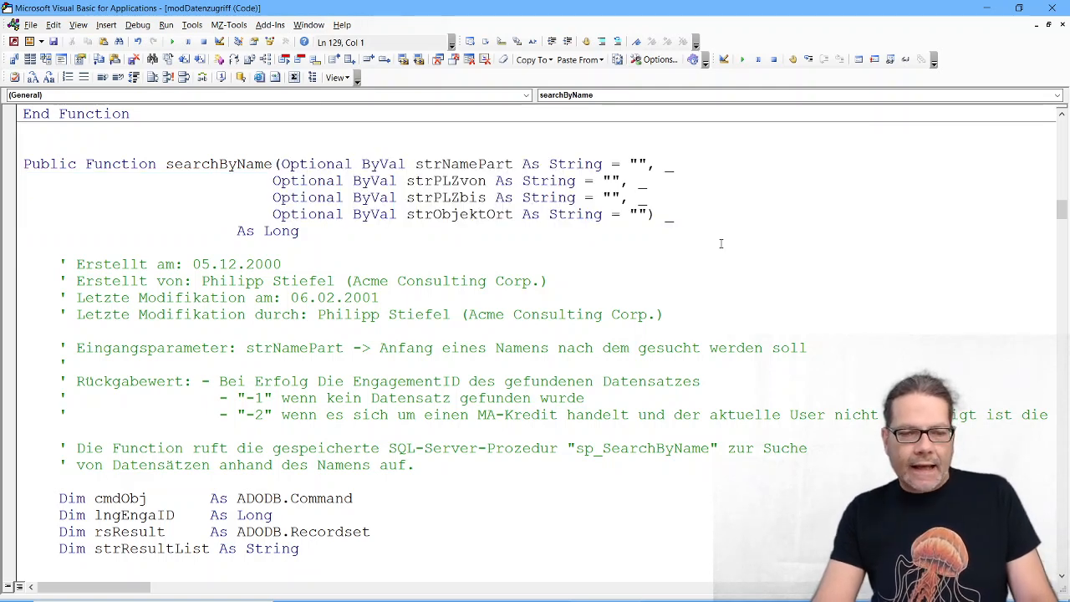
{"action": "scroll", "scroll_direction": "down", "scroll_amount": 3}
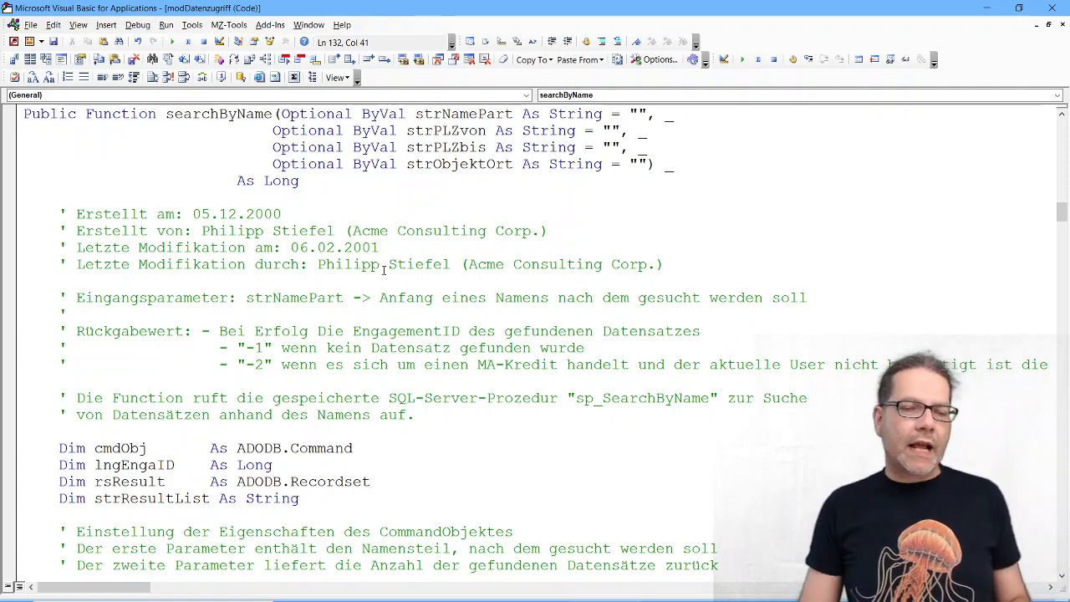
{"action": "double_click", "coordinate": [334, 248]}
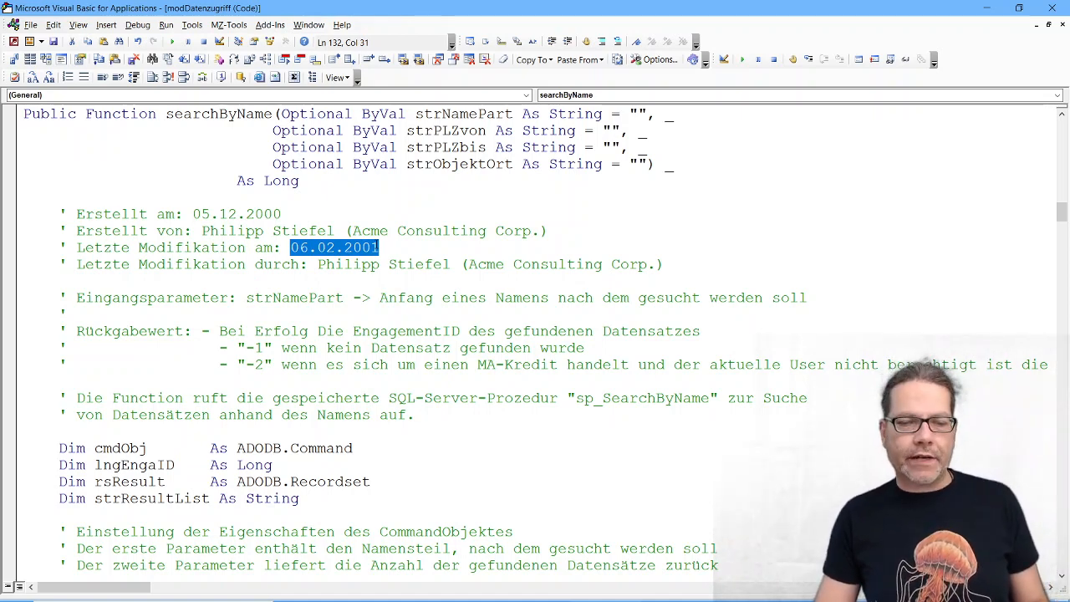
{"action": "left_click", "coordinate": [378, 247]}
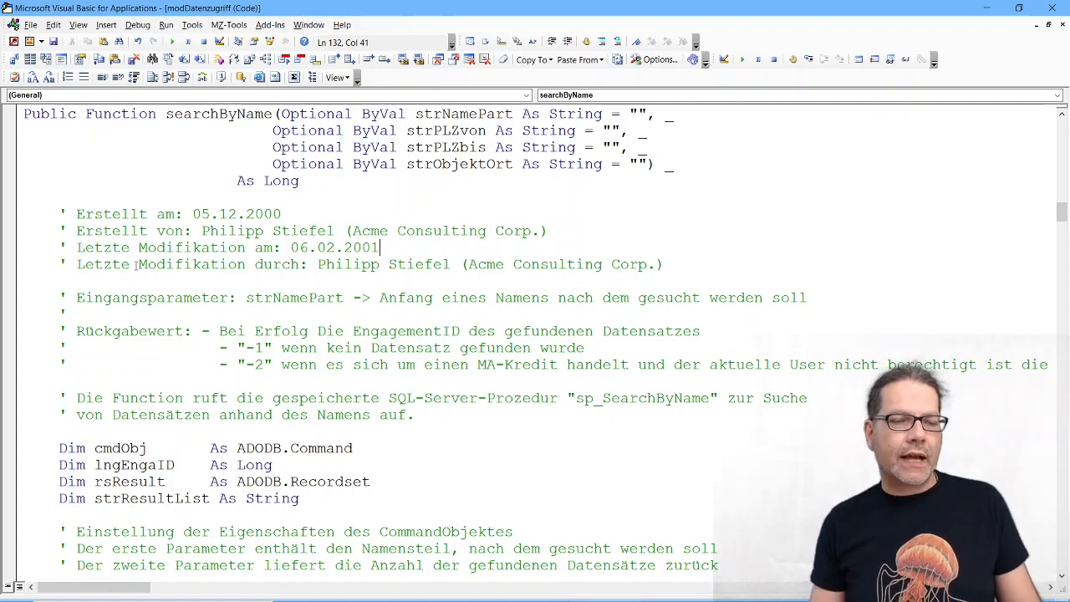
{"action": "left_click_drag", "start_coordinate": [137, 264], "coordinate": [476, 264]}
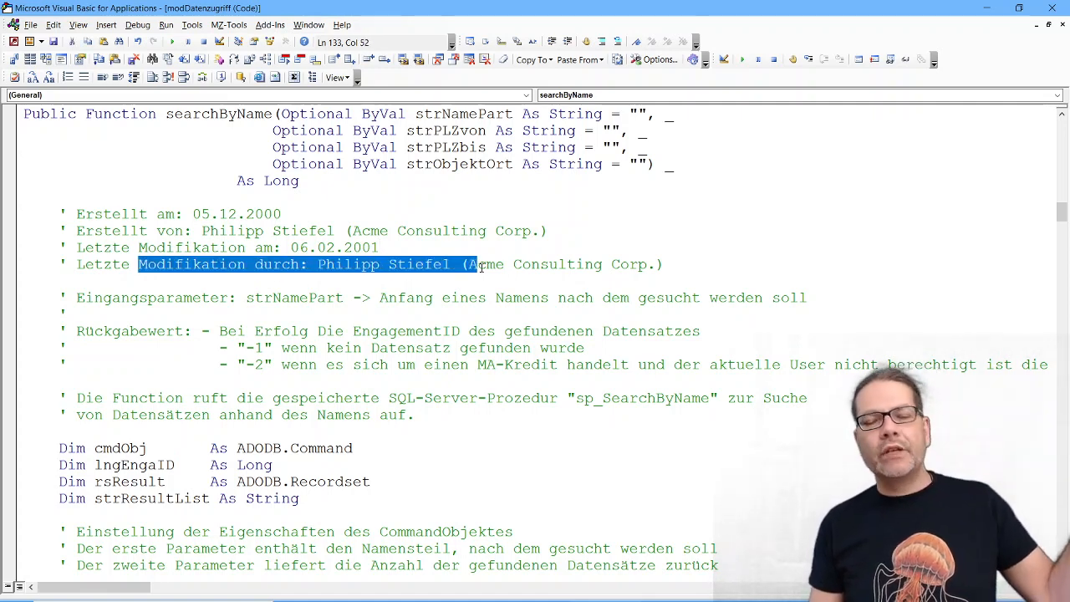
{"action": "left_click", "coordinate": [484, 264]}
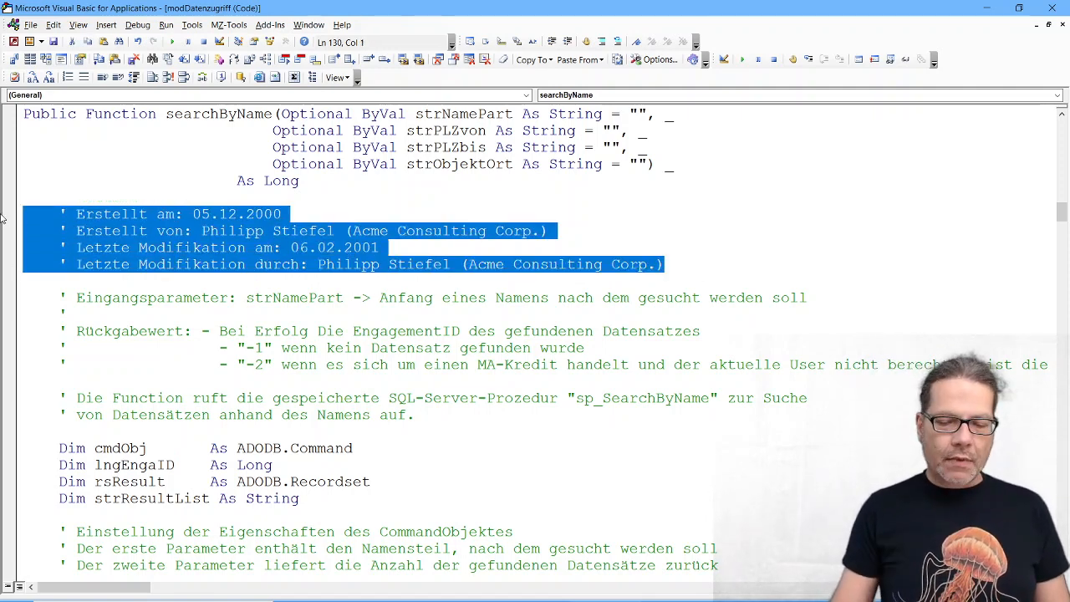
{"action": "key", "text": "Delete"}
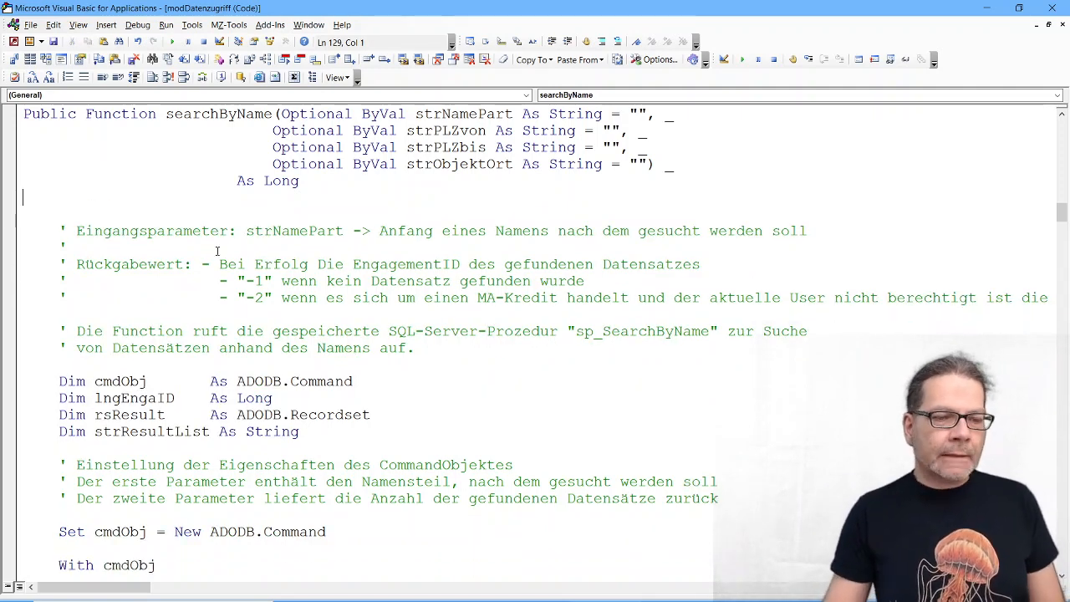
{"action": "double_click", "coordinate": [217, 114]}
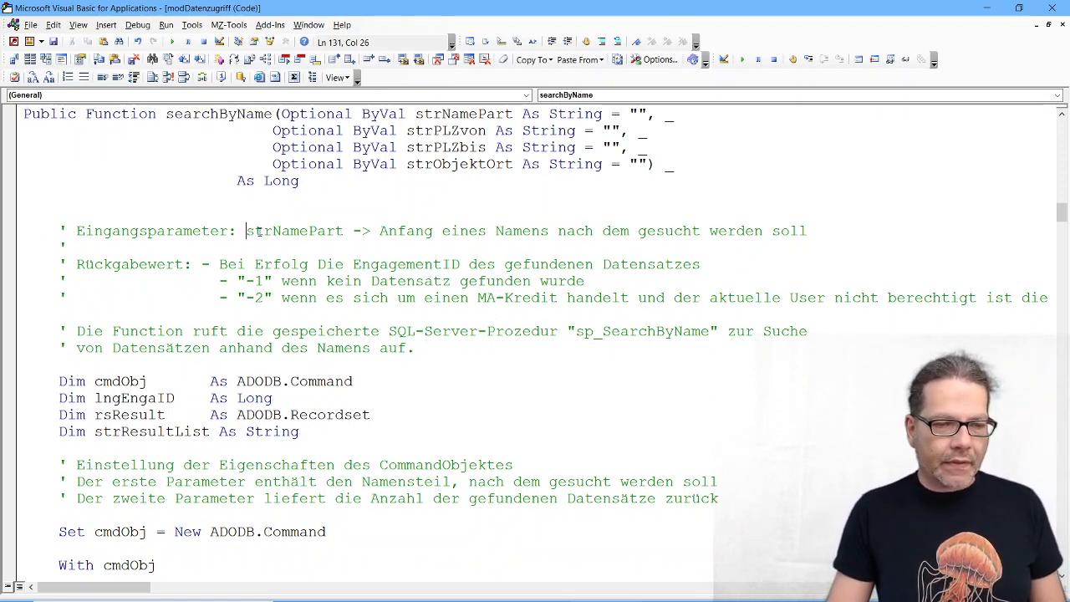
{"action": "double_click", "coordinate": [294, 231]}
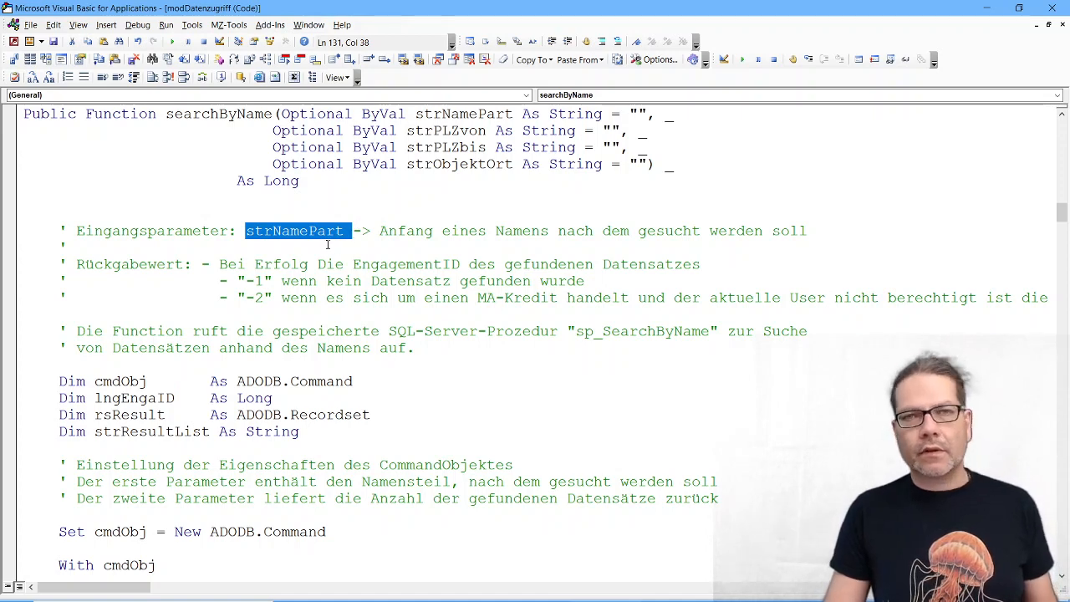
{"action": "left_click", "coordinate": [376, 230]}
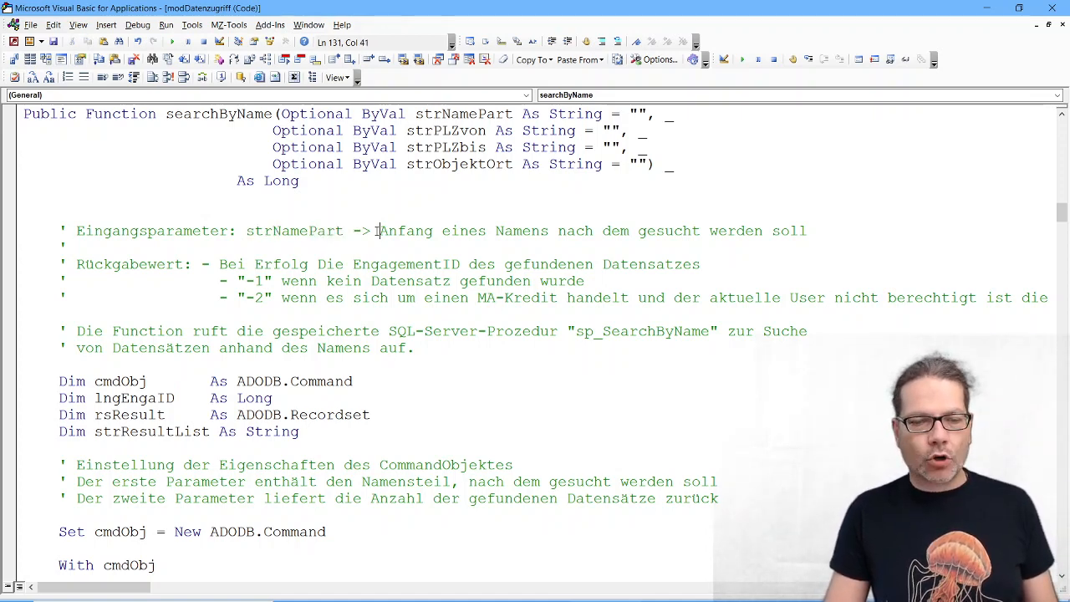
{"action": "left_click_drag", "start_coordinate": [379, 230], "coordinate": [806, 231]}
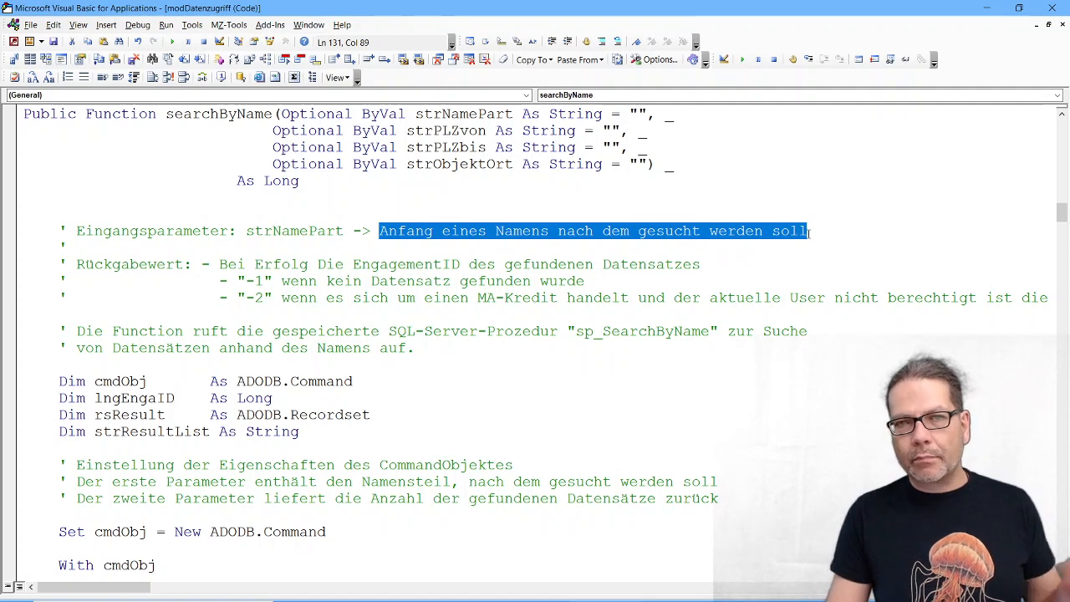
{"action": "left_click", "coordinate": [816, 231]}
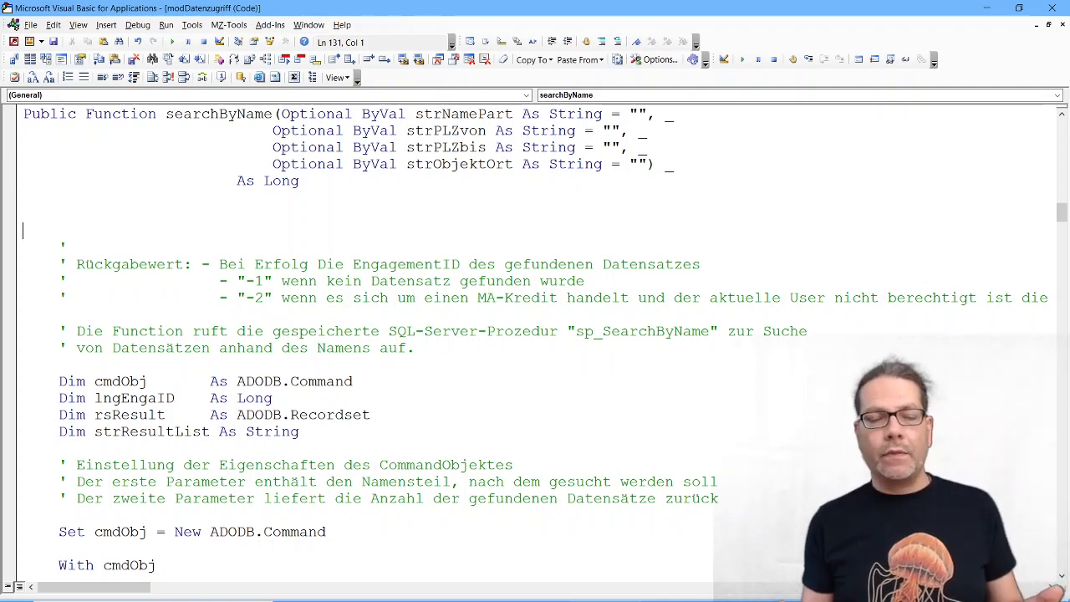
{"action": "mouse_move", "coordinate": [4, 247]}
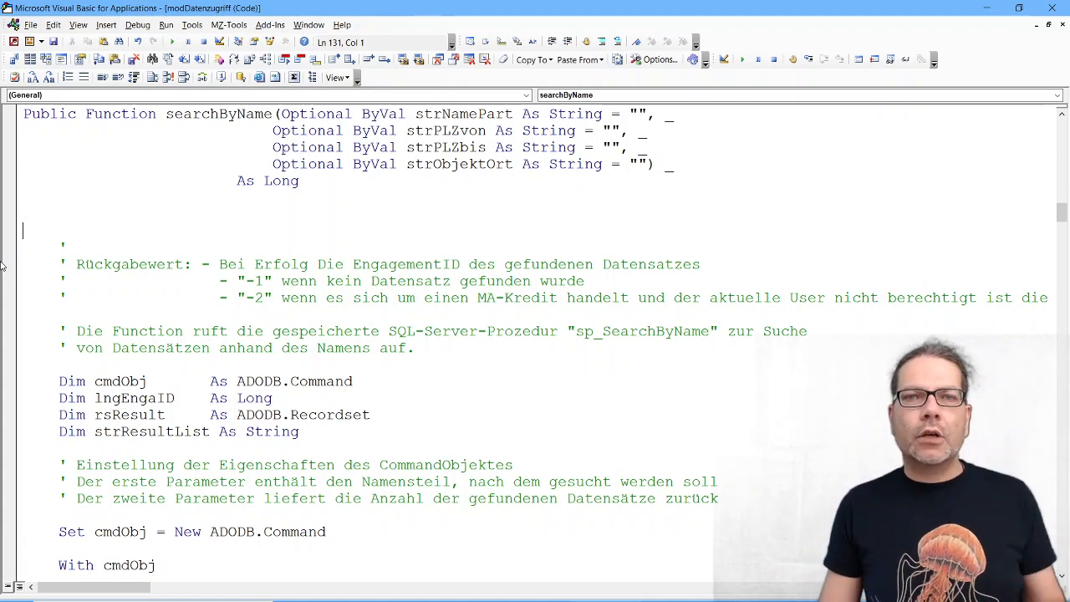
{"action": "scroll", "scroll_direction": "down", "scroll_amount": 3}
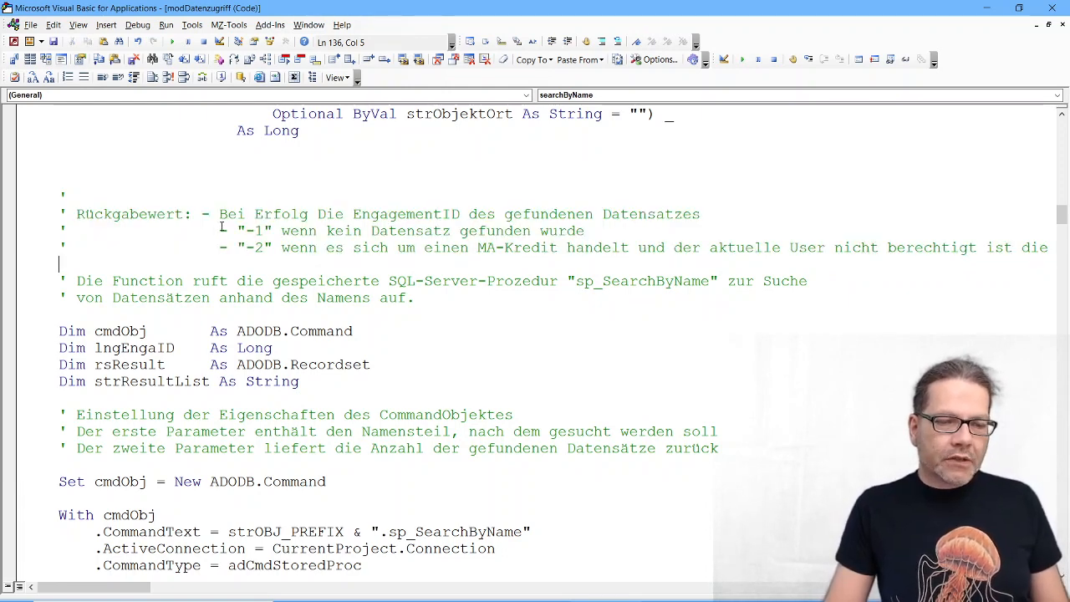
{"action": "double_click", "coordinate": [254, 231]}
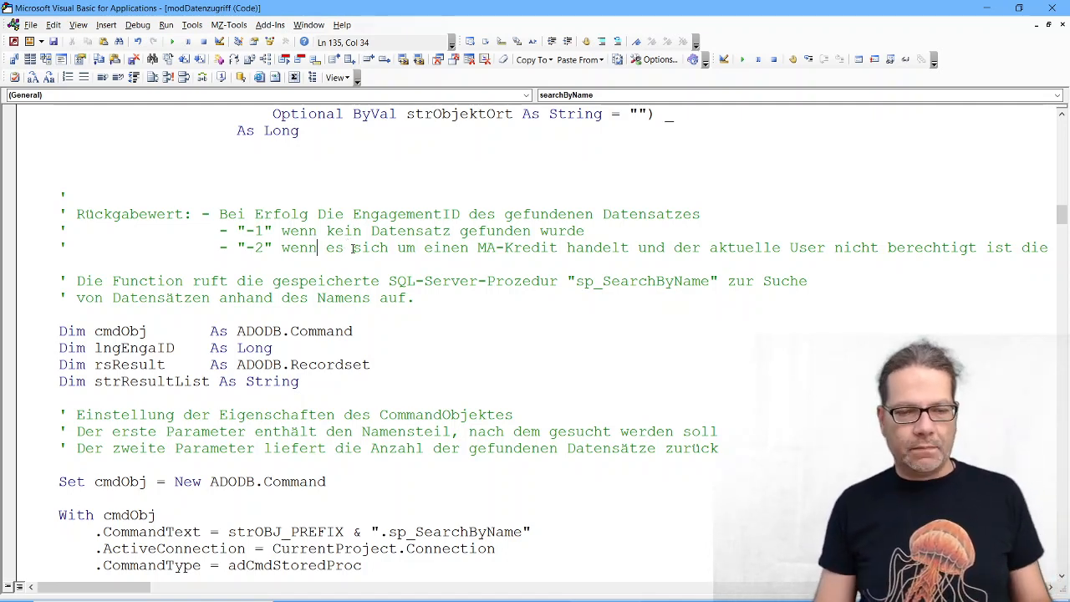
{"action": "scroll", "scroll_direction": "down", "scroll_amount": 3}
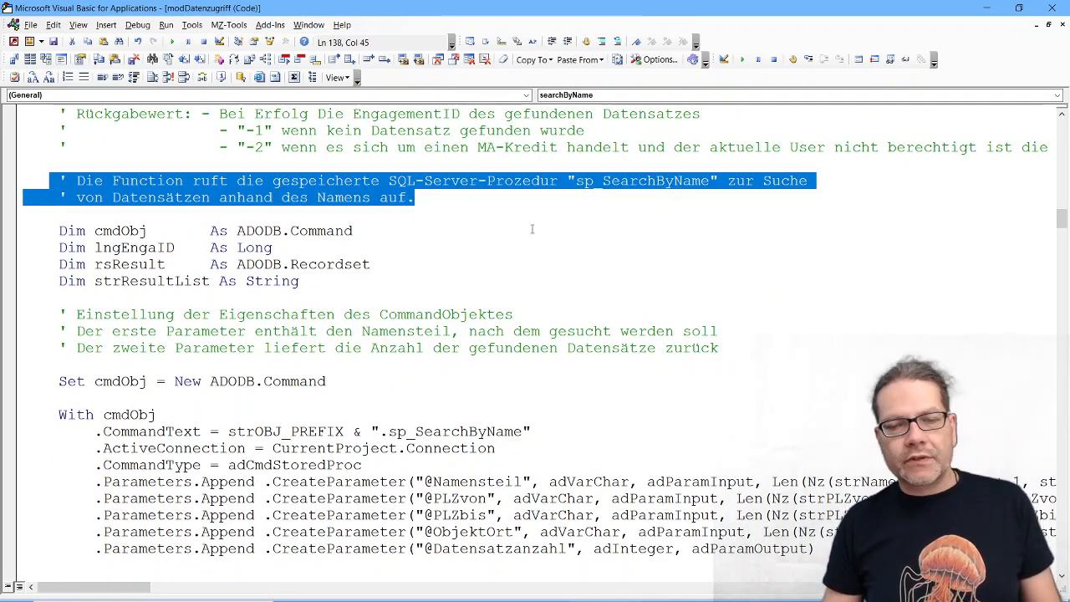
- Remove the comment about sp_SearchByName being called via the Command object set to adCmdStoredProc
{"action": "double_click", "coordinate": [642, 180]}
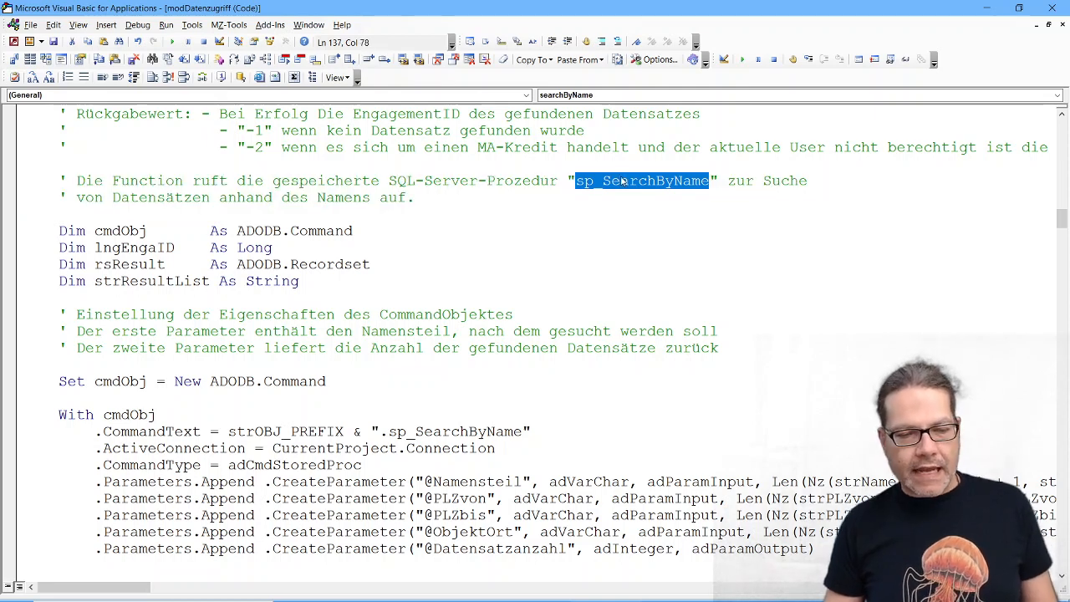
{"action": "scroll", "scroll_direction": "down", "scroll_amount": 3}
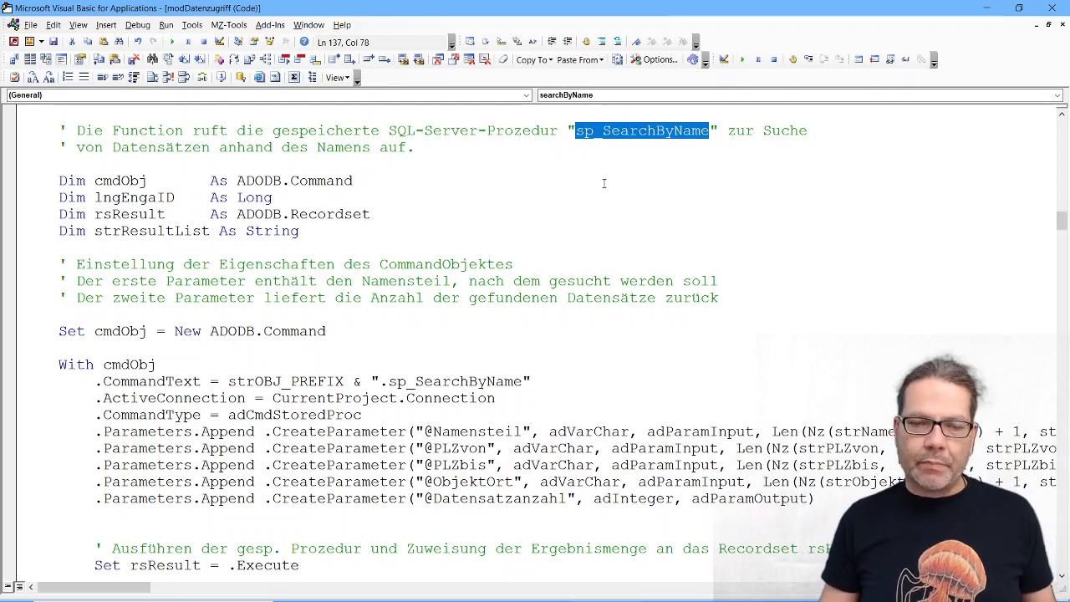
{"action": "mouse_move", "coordinate": [532, 384]}
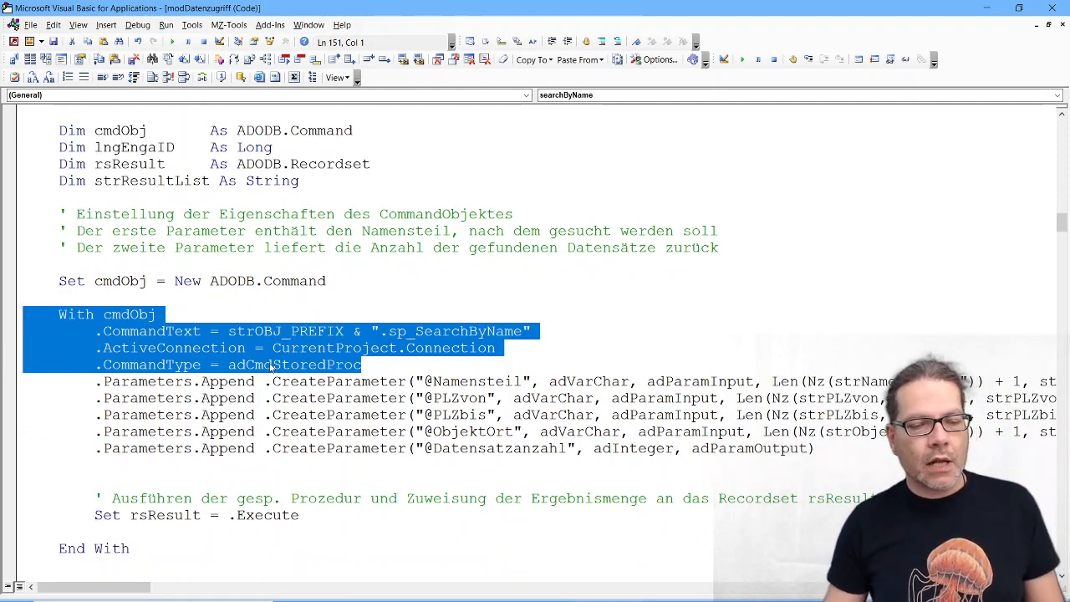
{"action": "double_click", "coordinate": [294, 364]}
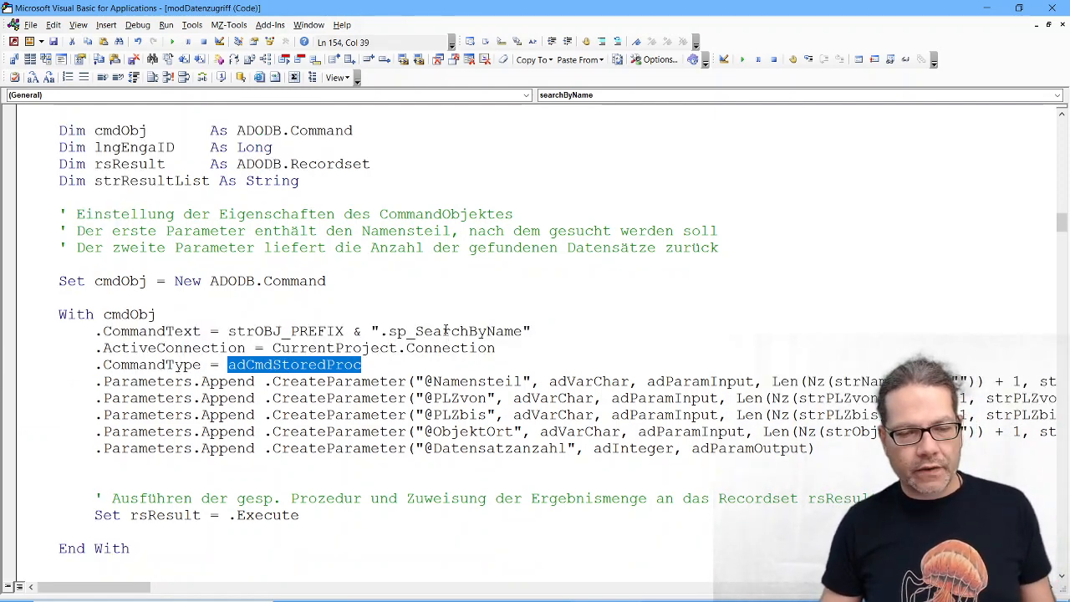
{"action": "scroll", "scroll_direction": "up", "scroll_amount": 3}
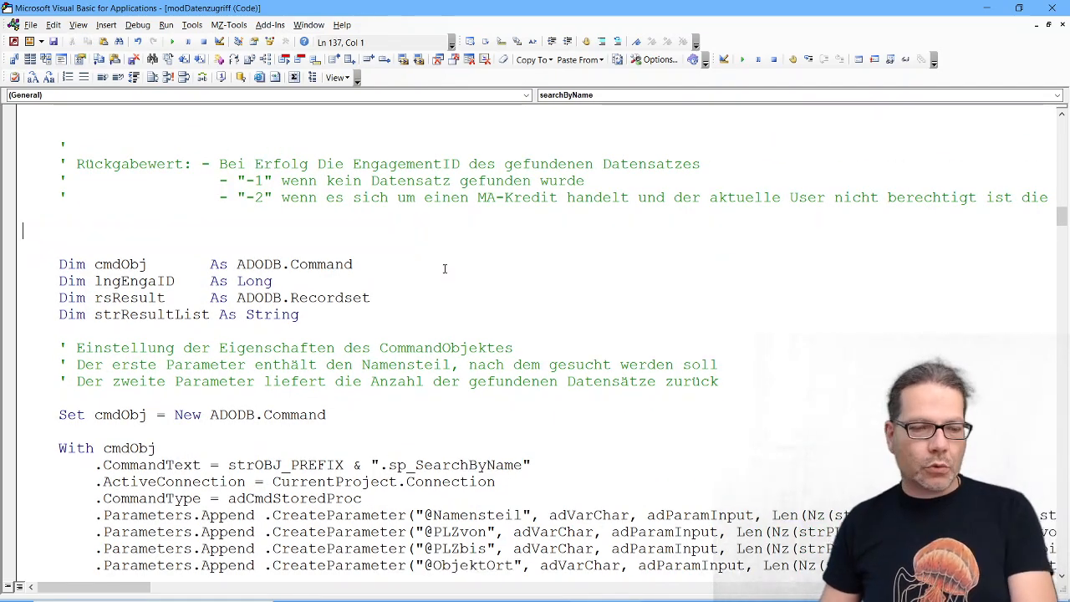
{"action": "scroll", "scroll_direction": "down", "scroll_amount": 3}
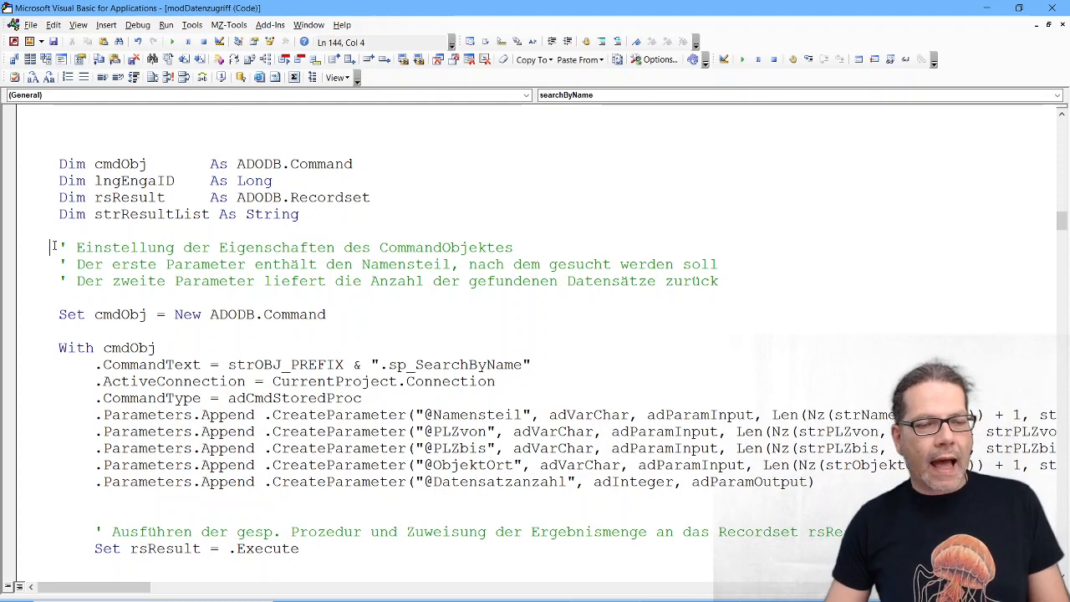
{"action": "key", "text": "Right"}
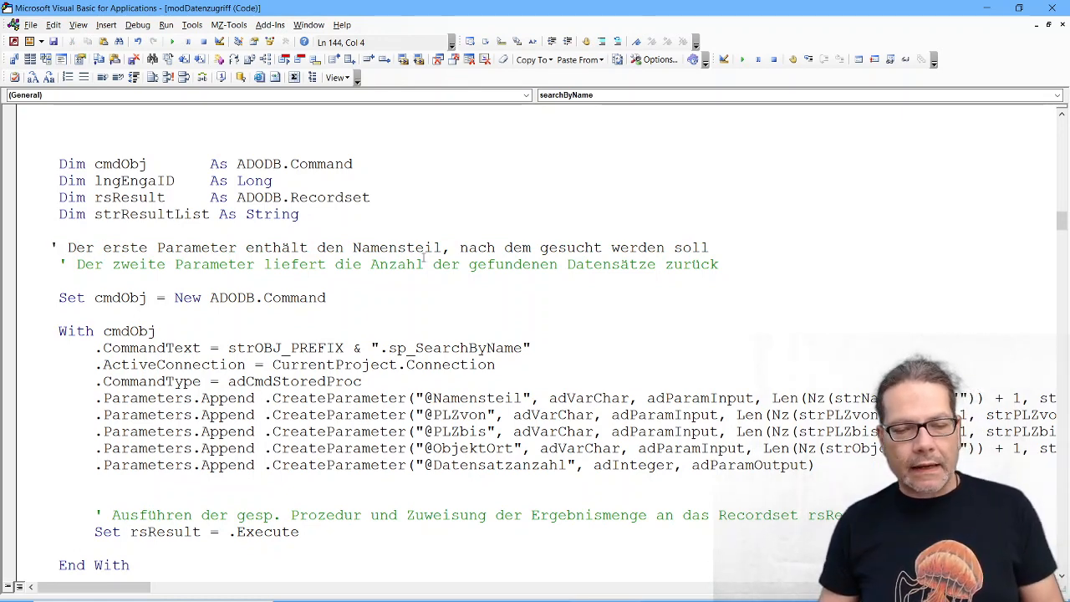
- Remove the two parameter comment lines, including the Namensteil one
{"action": "left_click", "coordinate": [397, 248]}
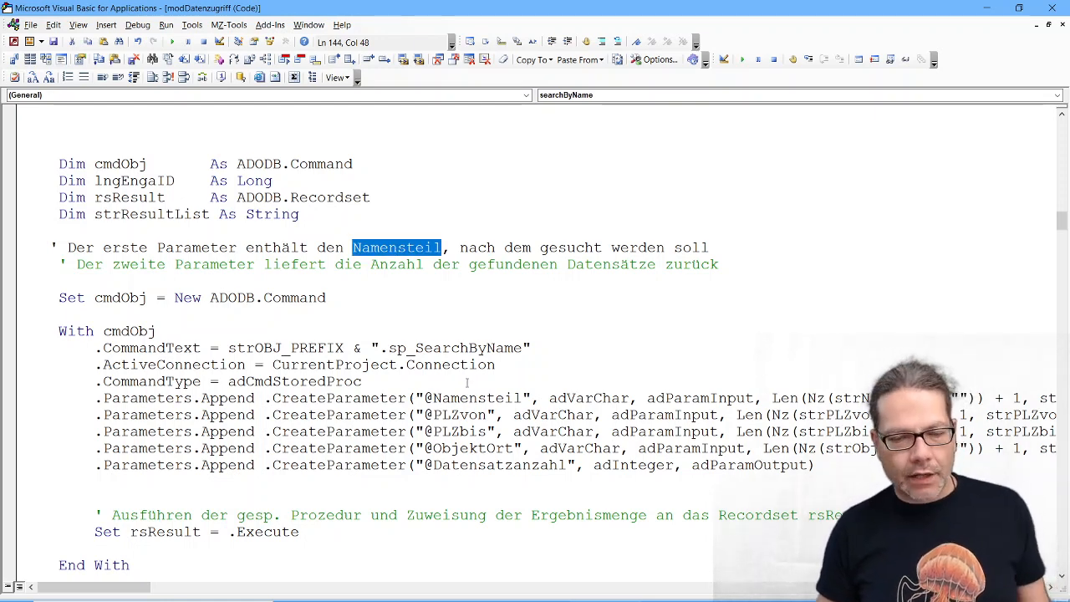
{"action": "double_click", "coordinate": [471, 398]}
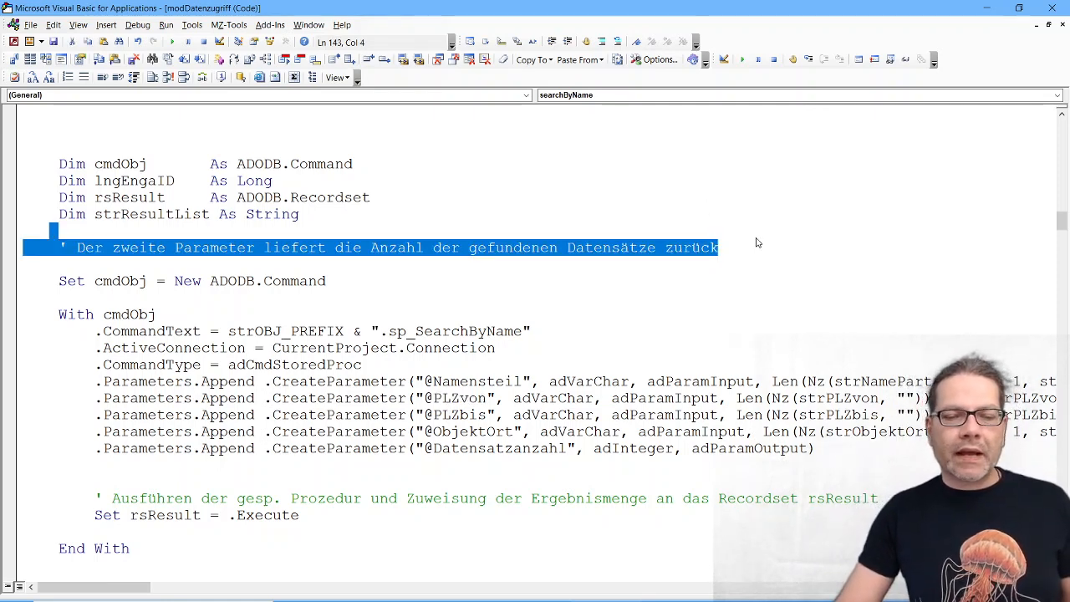
{"action": "key", "text": "Delete"}
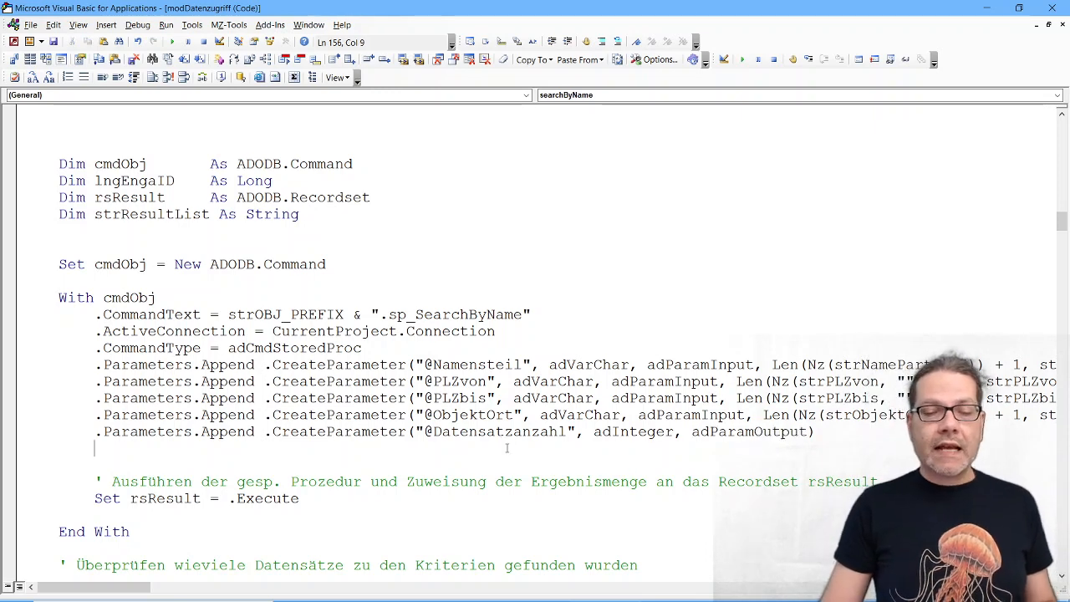
- Delete the 'Überprüfen wieviele Datensätze...' record-count comment below End With
{"action": "scroll", "scroll_direction": "down", "scroll_amount": 3}
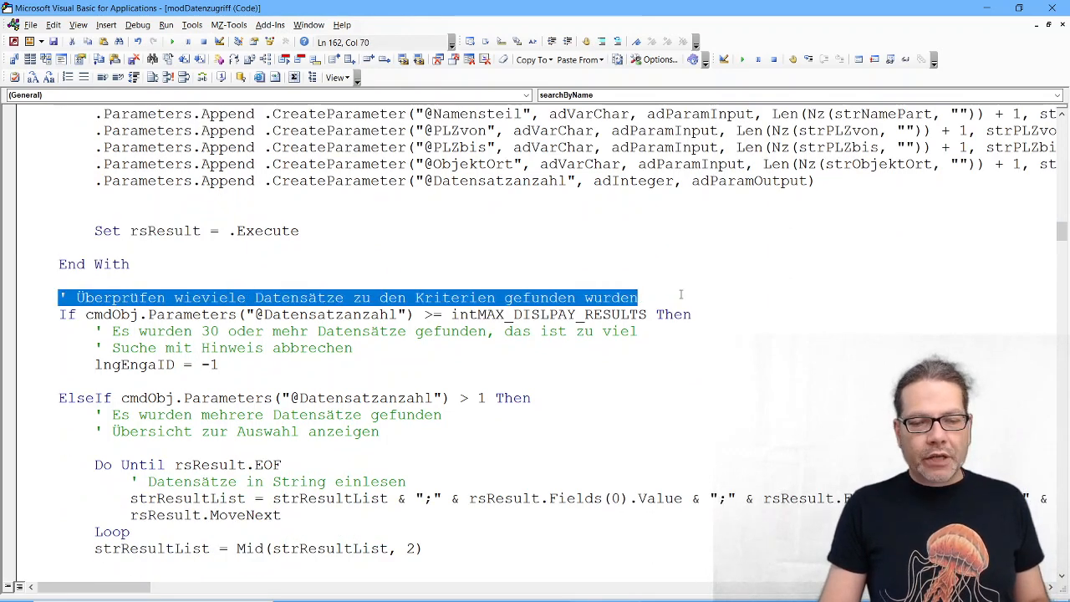
{"action": "scroll", "scroll_direction": "down", "scroll_amount": 3}
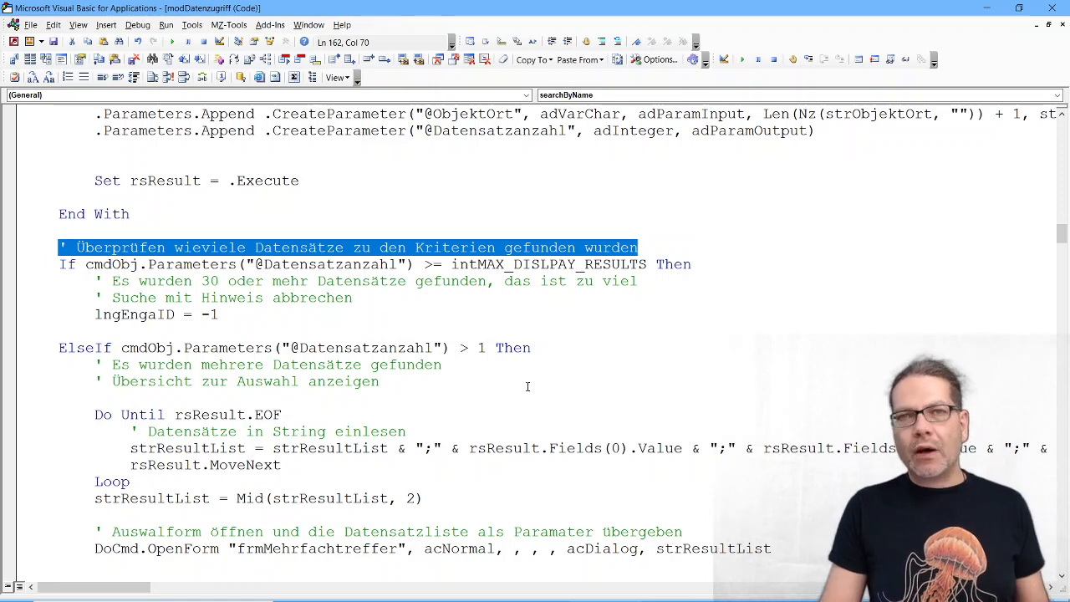
{"action": "double_click", "coordinate": [326, 264]}
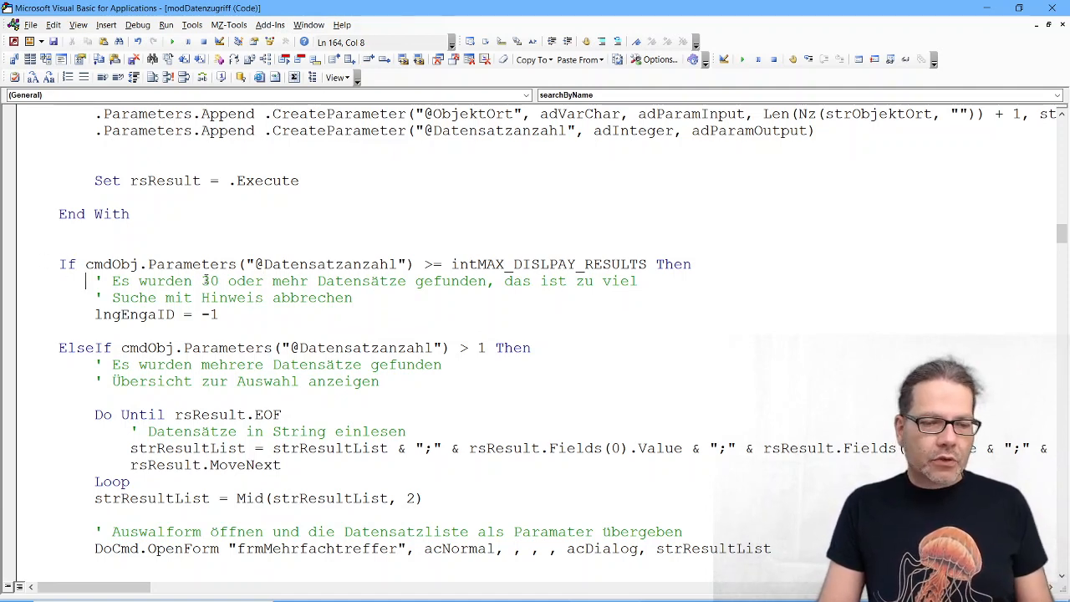
{"action": "double_click", "coordinate": [209, 280]}
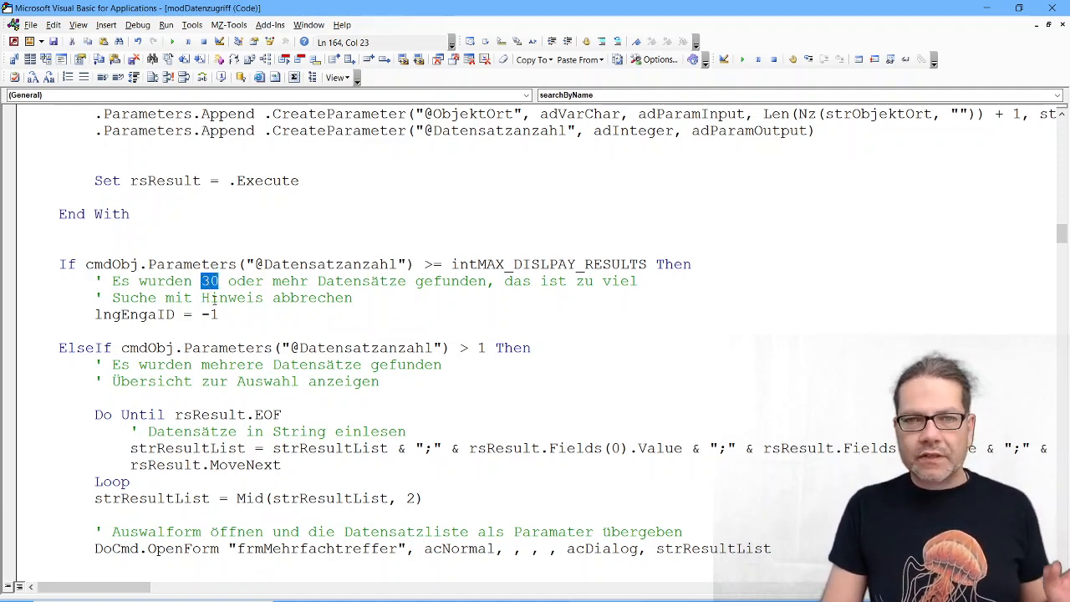
{"action": "double_click", "coordinate": [548, 264]}
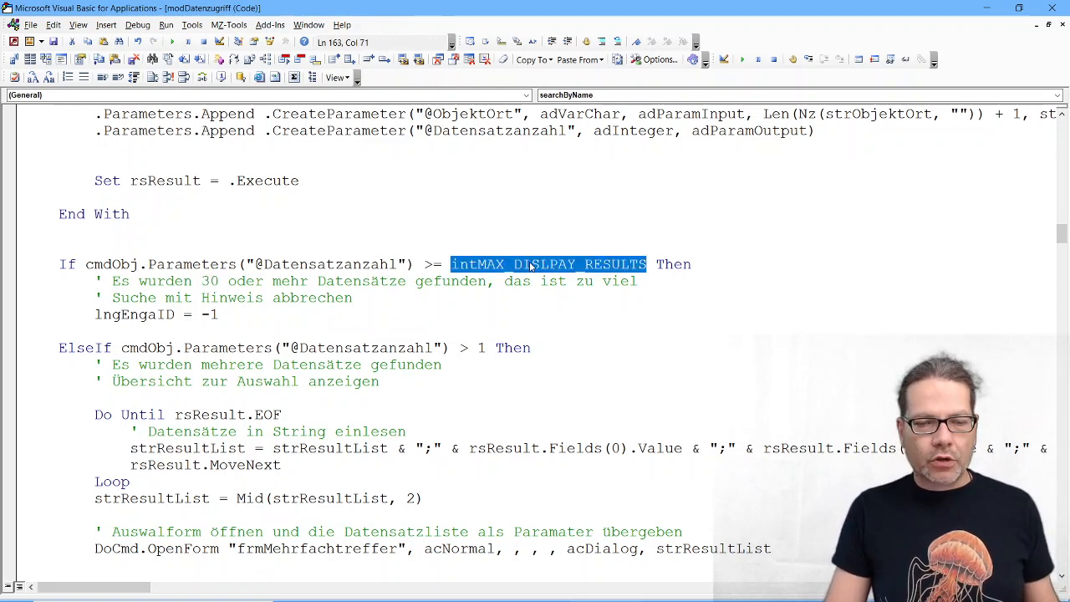
{"action": "mouse_move", "coordinate": [465, 301]}
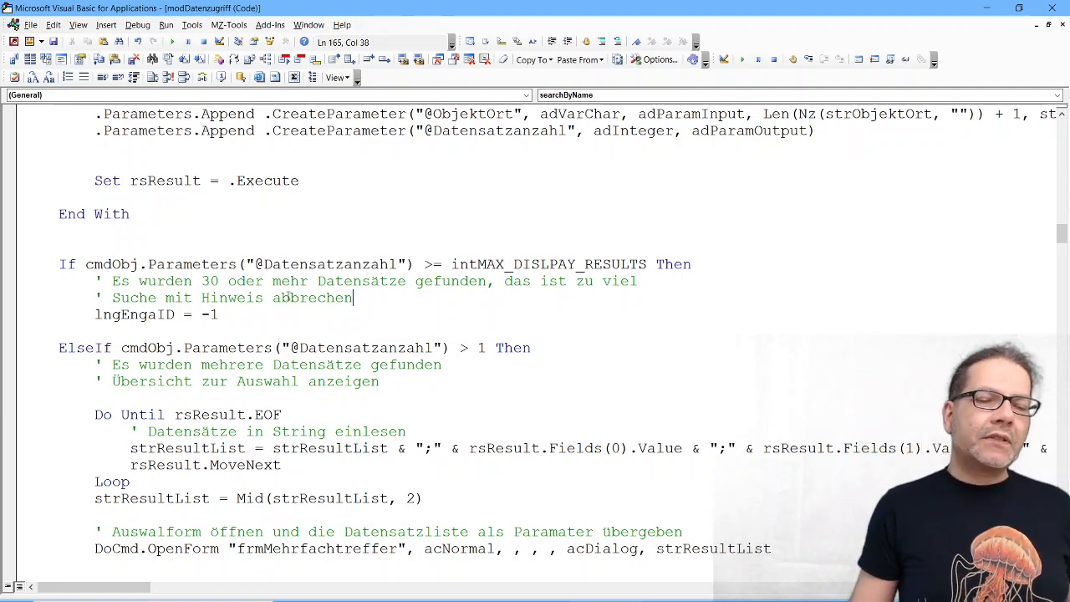
{"action": "scroll", "scroll_direction": "down", "scroll_amount": 3}
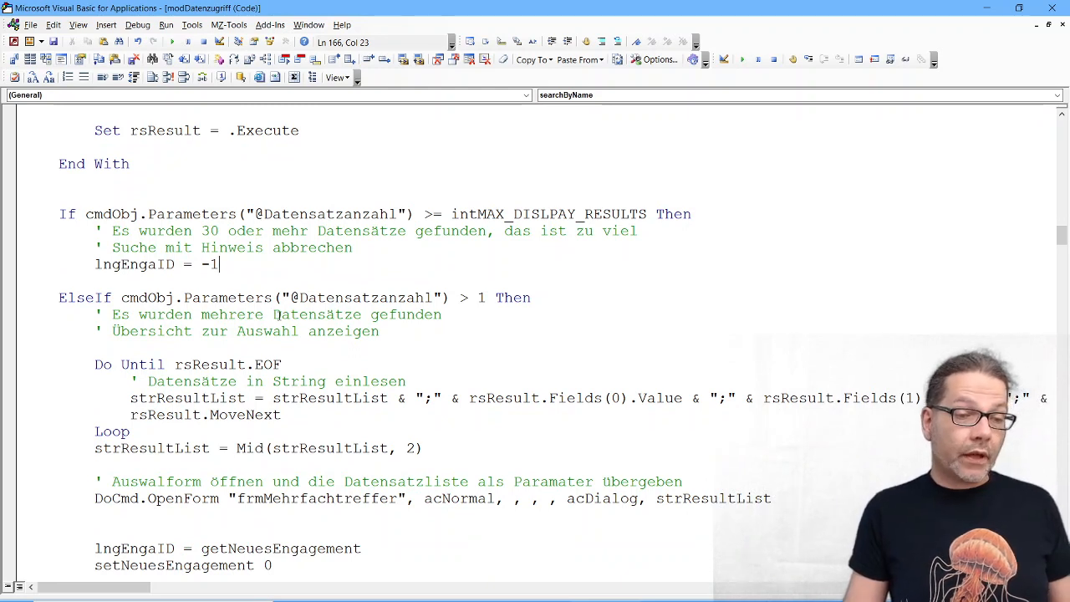
{"action": "left_click", "coordinate": [237, 247]}
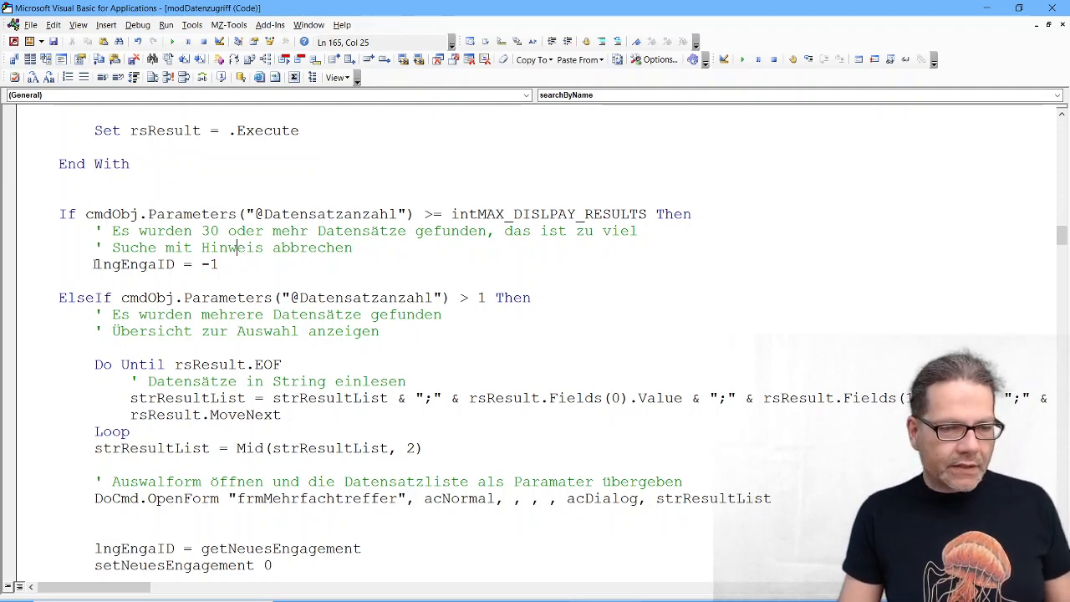
{"action": "triple_click", "coordinate": [156, 264]}
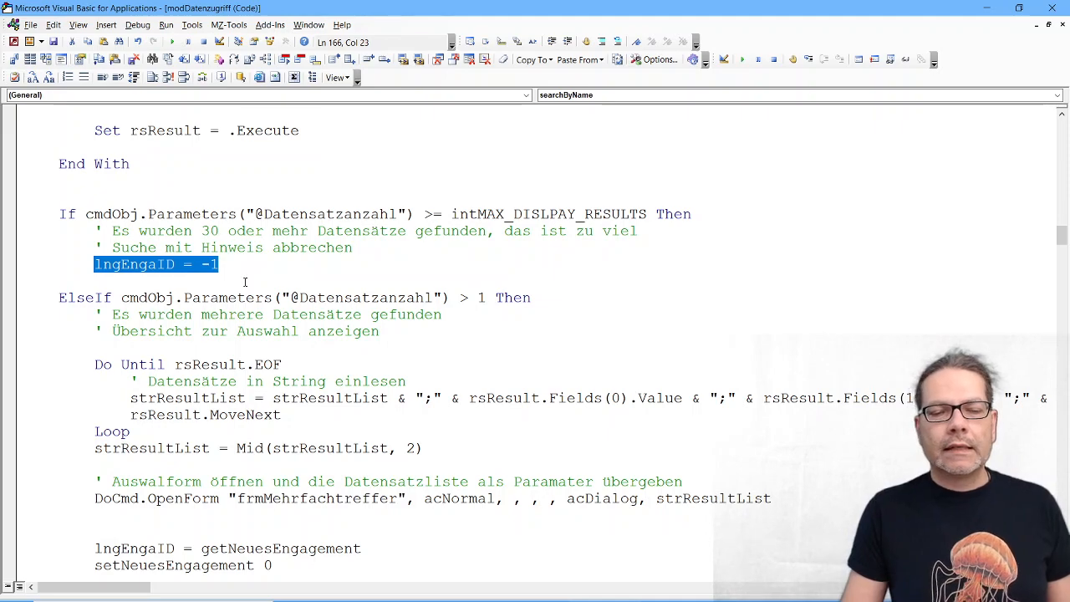
{"action": "scroll", "scroll_direction": "up", "scroll_amount": 3}
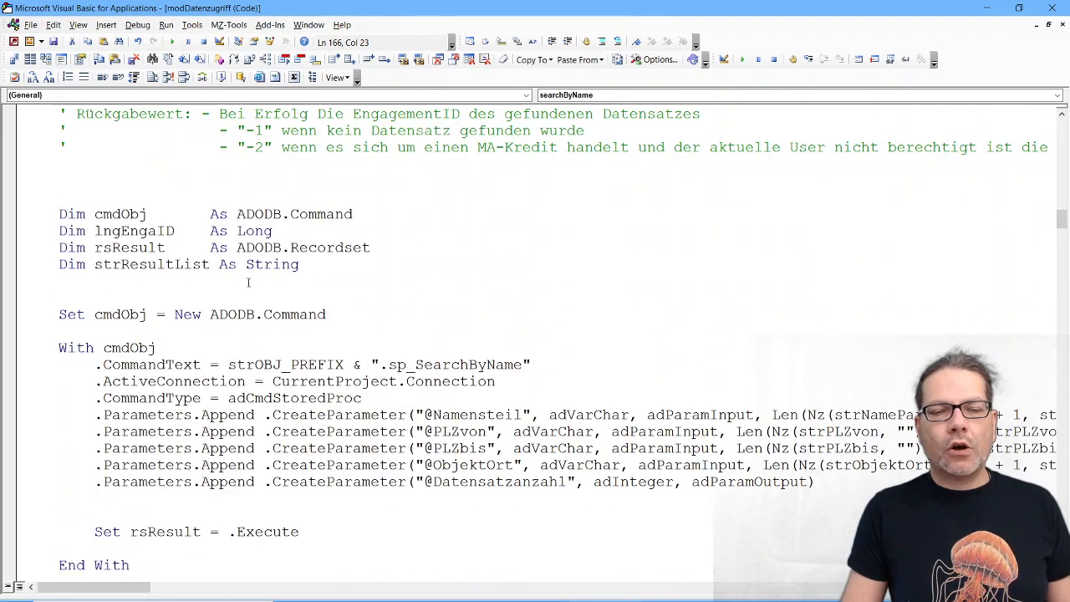
{"action": "scroll", "scroll_direction": "up", "scroll_amount": 3}
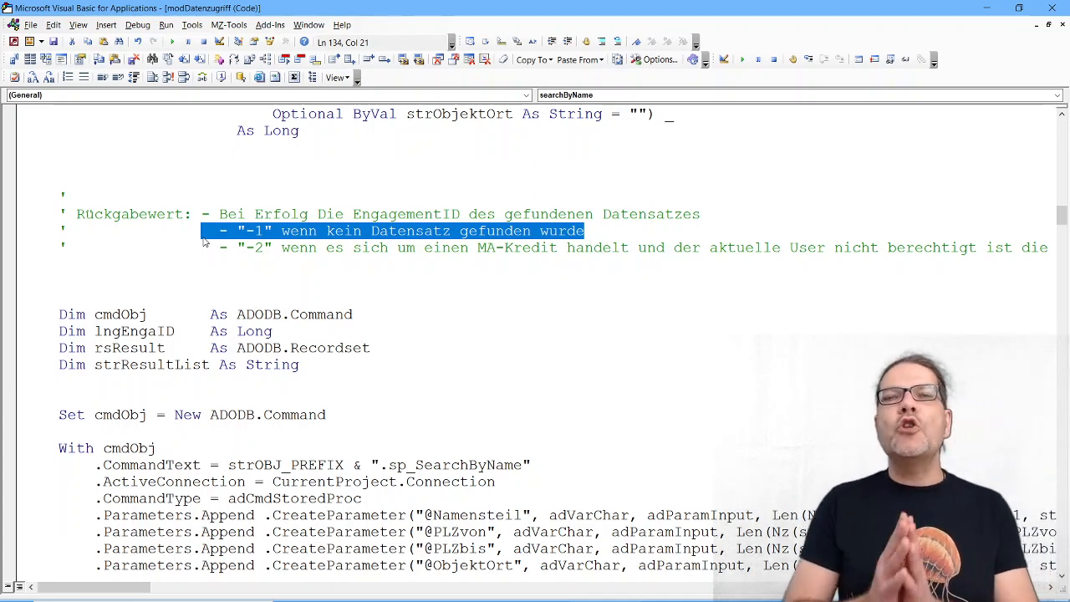
{"action": "mouse_move", "coordinate": [209, 243]}
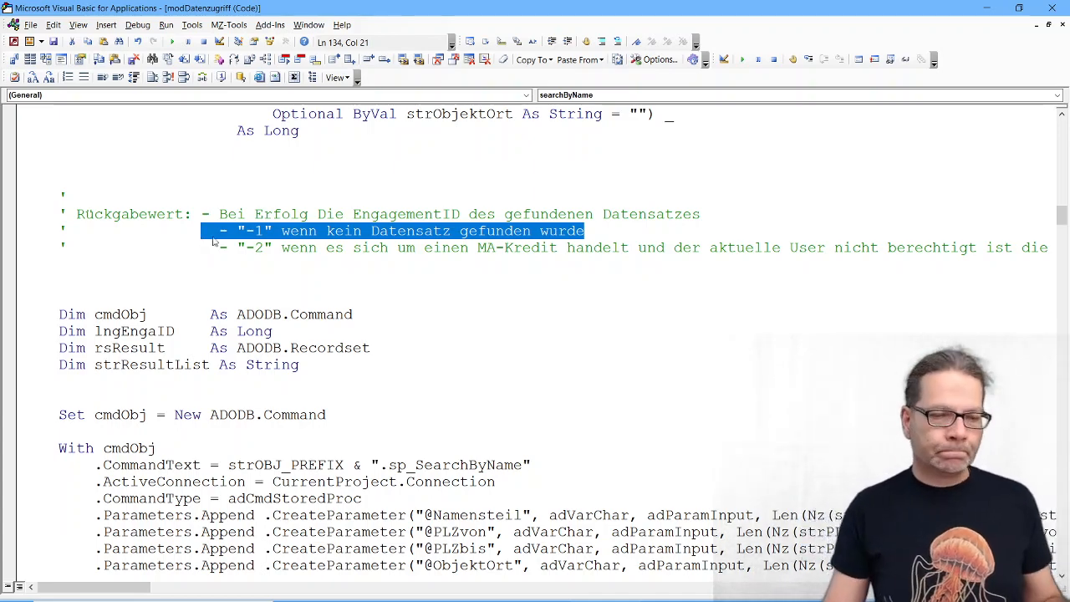
{"action": "scroll", "scroll_direction": "down", "scroll_amount": 3}
{"action": "type", "text": "lngEngaID = -1"}
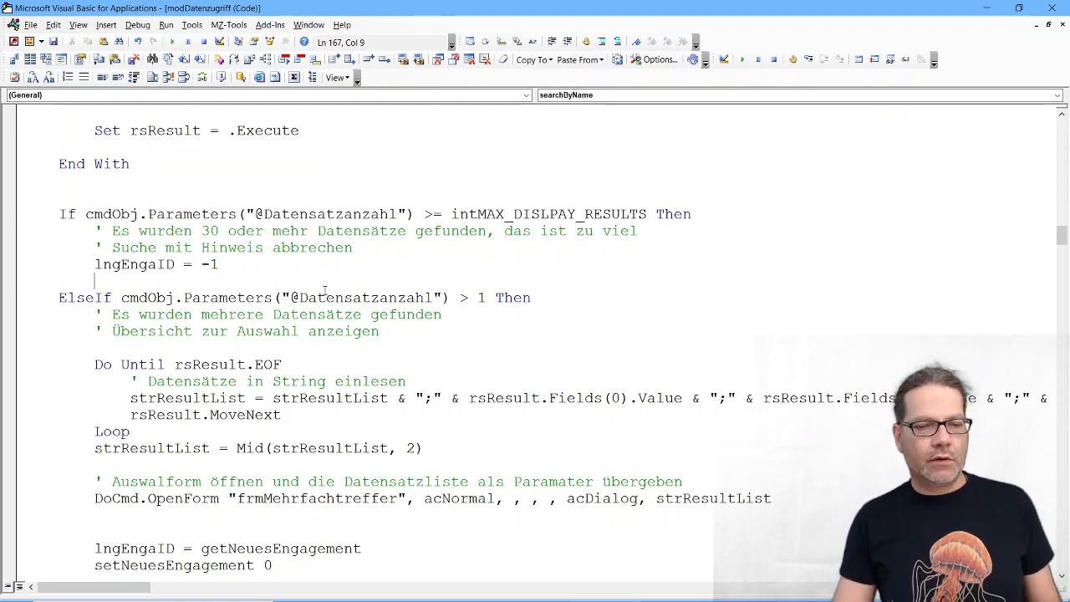
- Delete the 'Es wurden mehrere Datensätze gefunden' comment in the ElseIf > 1 branch and reach the function's end
{"action": "scroll", "scroll_direction": "down", "scroll_amount": 3}
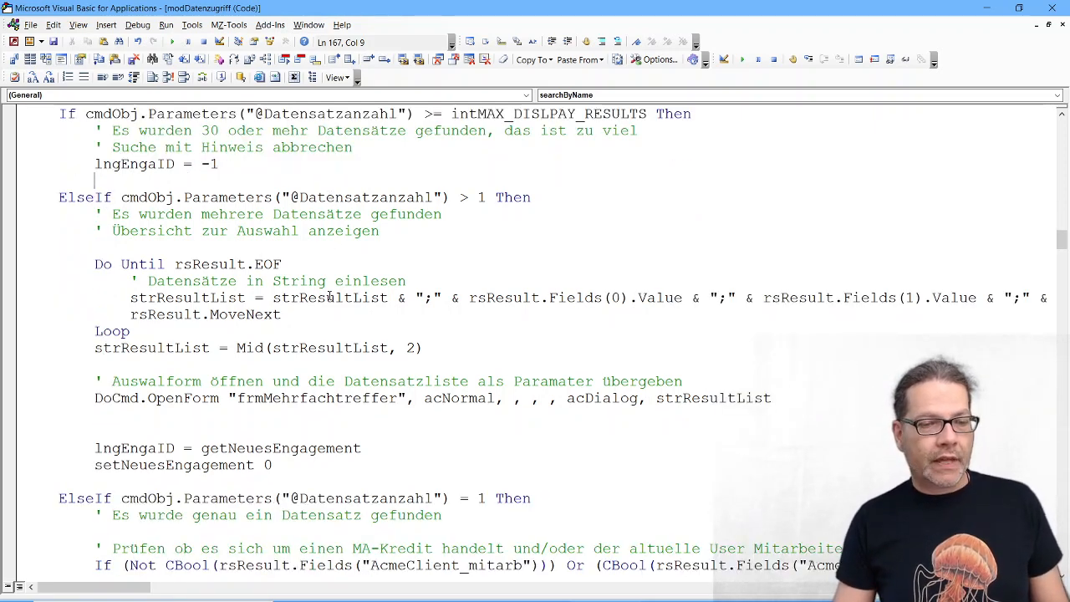
{"action": "scroll", "scroll_direction": "down", "scroll_amount": 3}
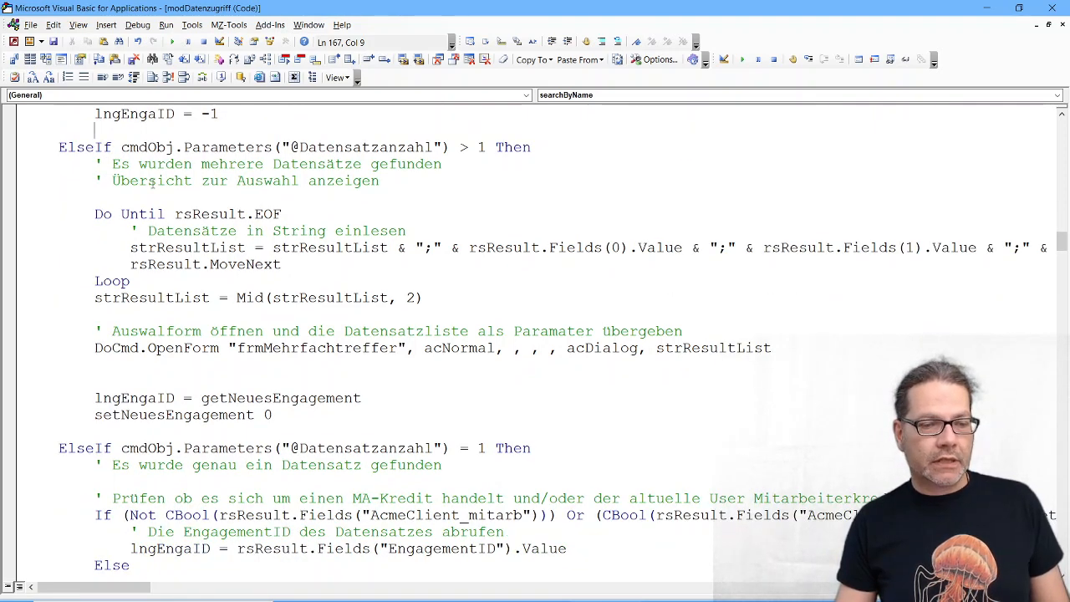
{"action": "left_click_drag", "start_coordinate": [94, 164], "coordinate": [377, 181]}
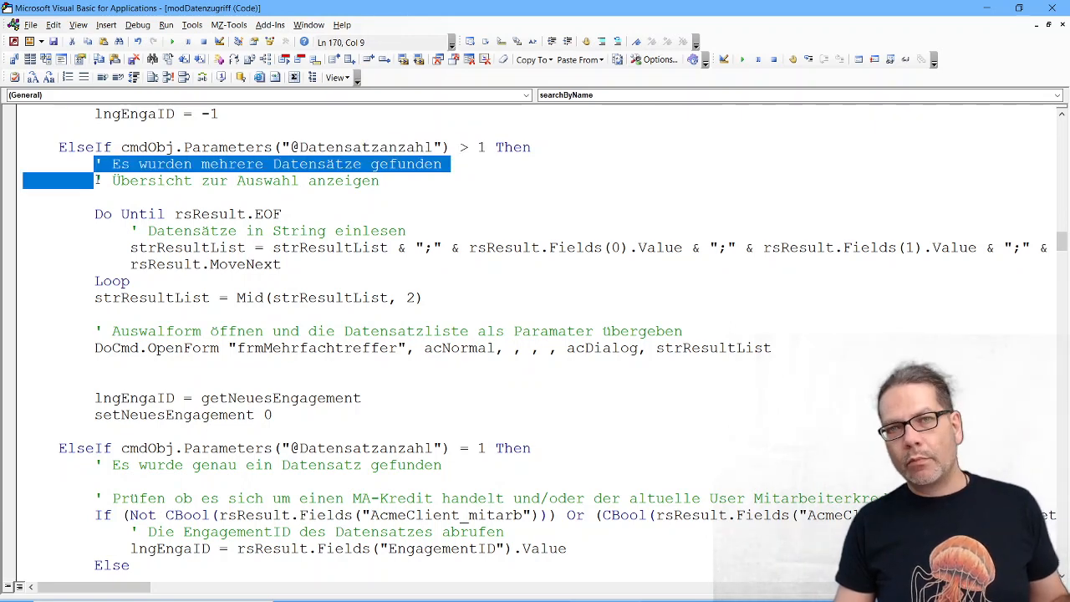
{"action": "key", "text": "Delete"}
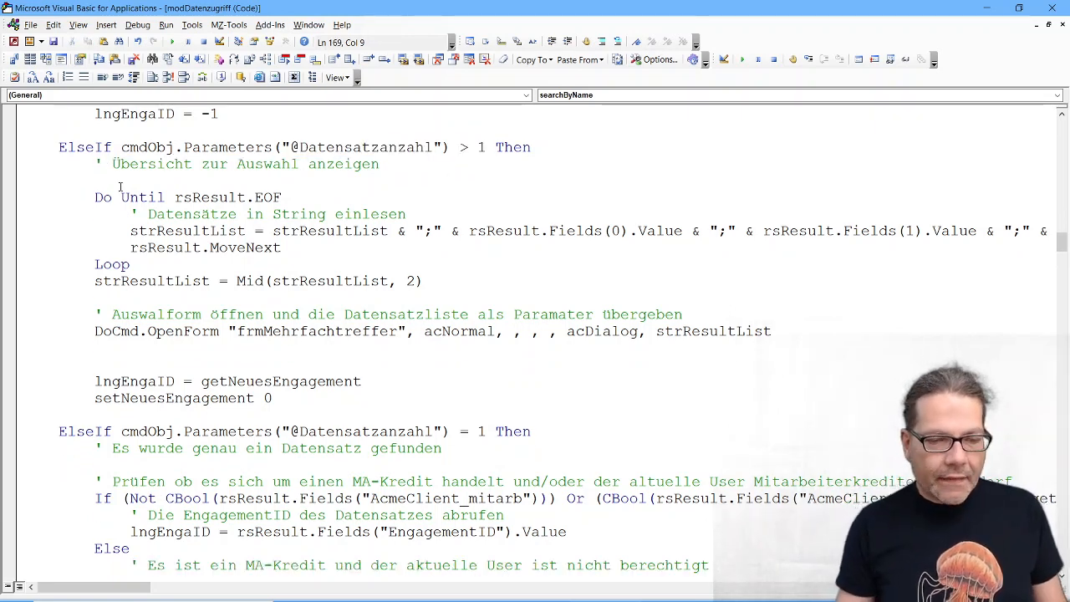
{"action": "scroll", "scroll_direction": "down", "scroll_amount": 3}
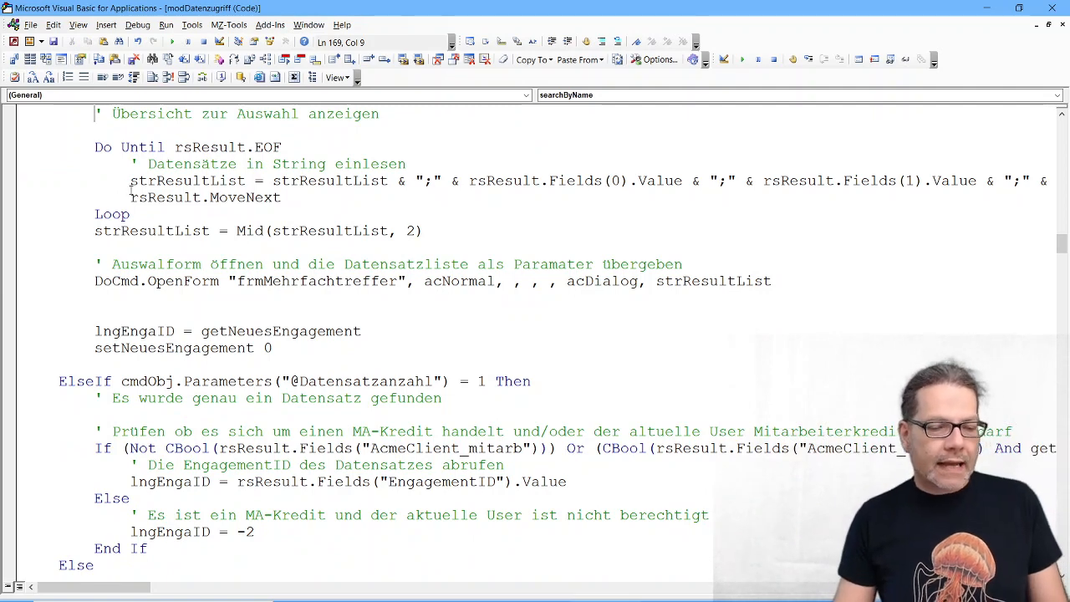
{"action": "scroll", "scroll_direction": "down", "scroll_amount": 3}
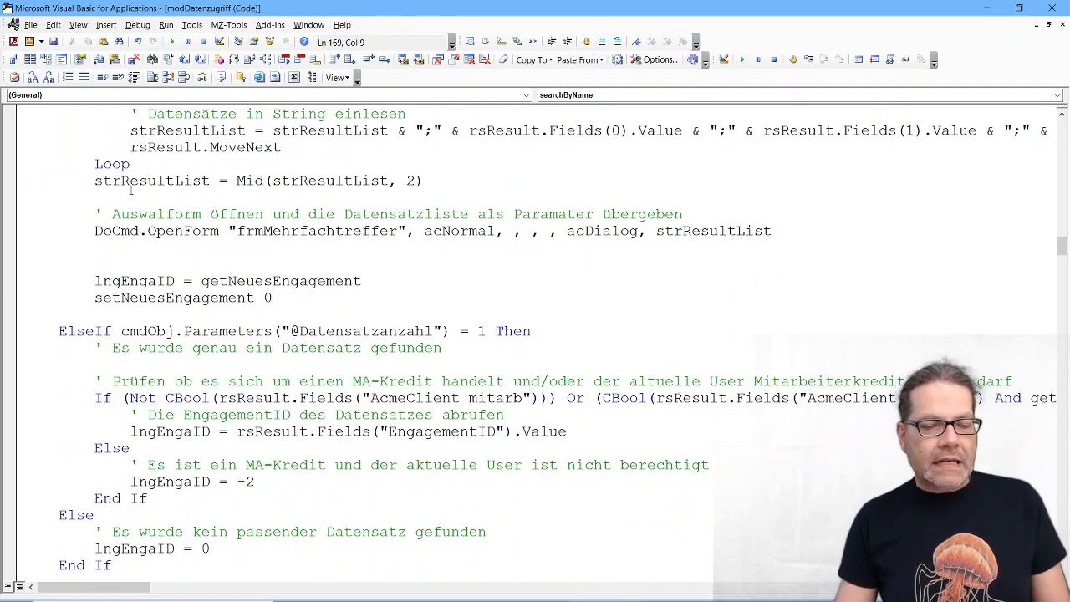
{"action": "scroll", "scroll_direction": "down", "scroll_amount": 3}
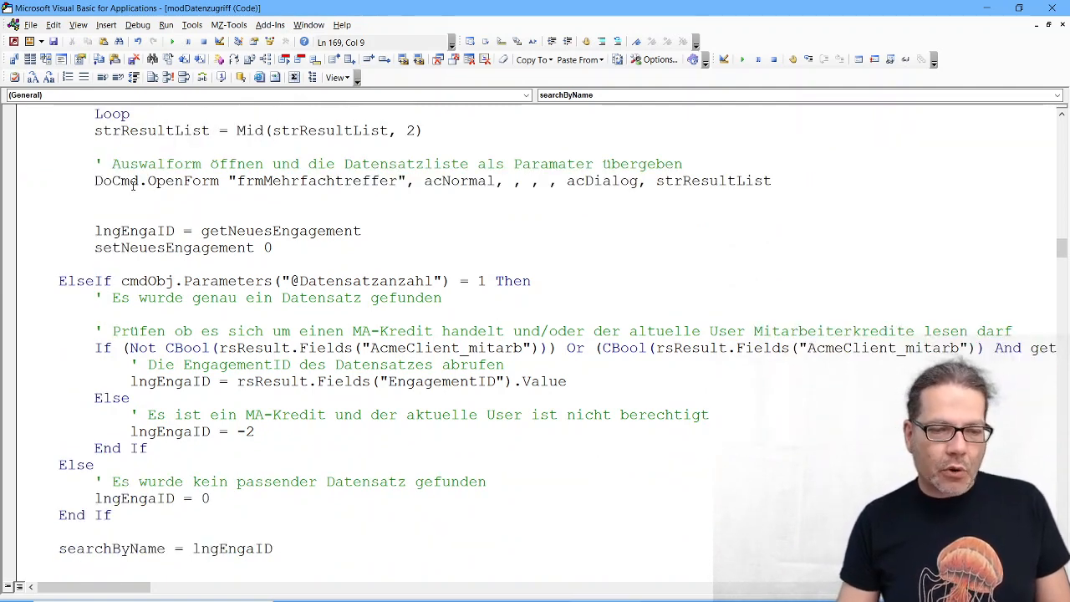
{"action": "scroll", "scroll_direction": "down", "scroll_amount": 3}
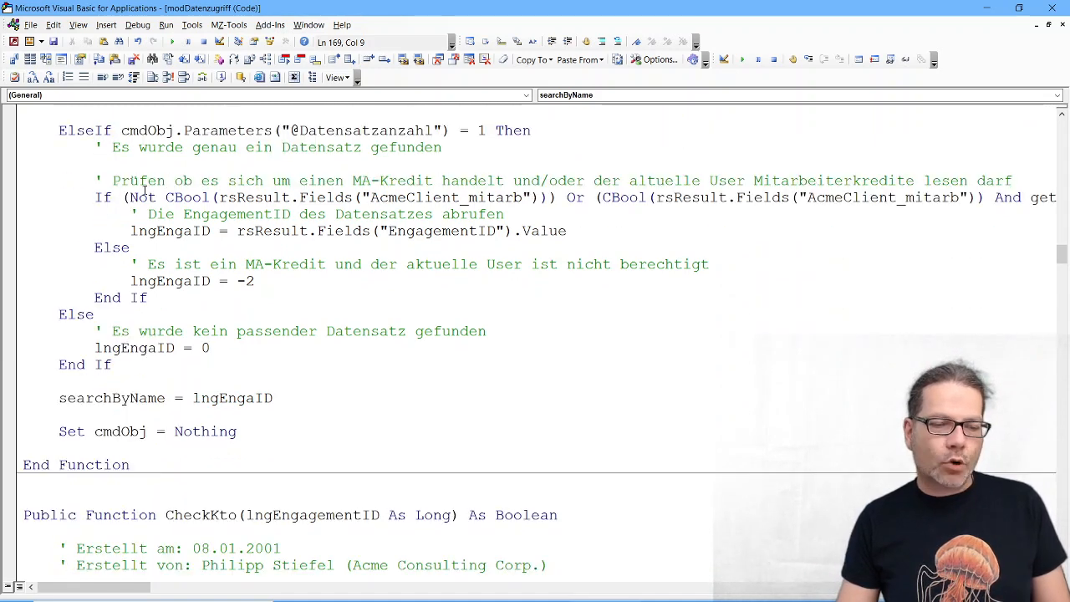
{"action": "left_click_drag", "start_coordinate": [97, 331], "coordinate": [209, 348]}
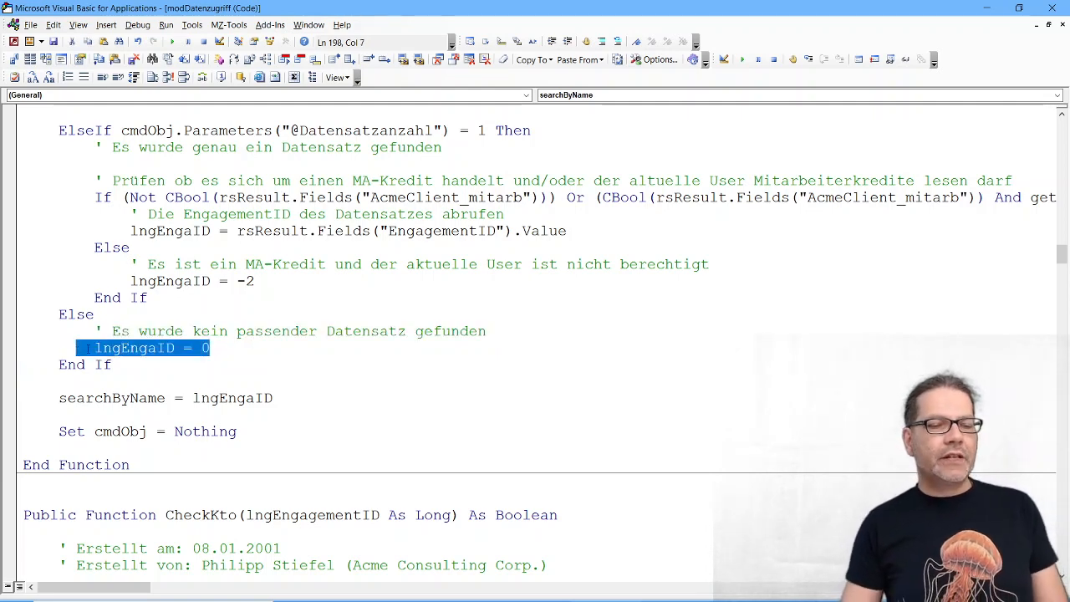
{"action": "left_click", "coordinate": [111, 364]}
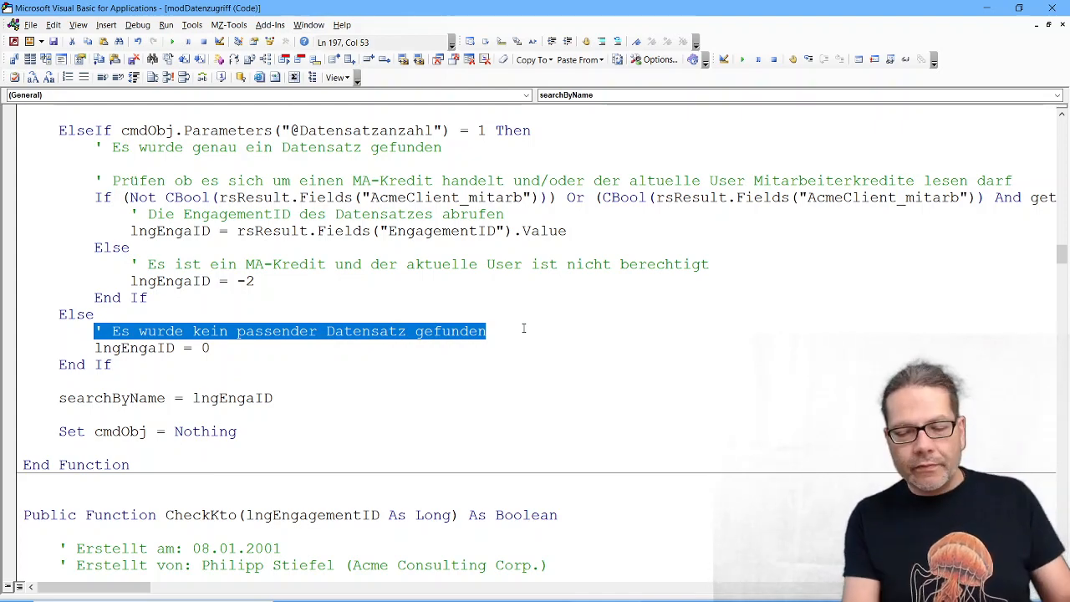
{"action": "scroll", "scroll_direction": "up", "scroll_amount": 3}
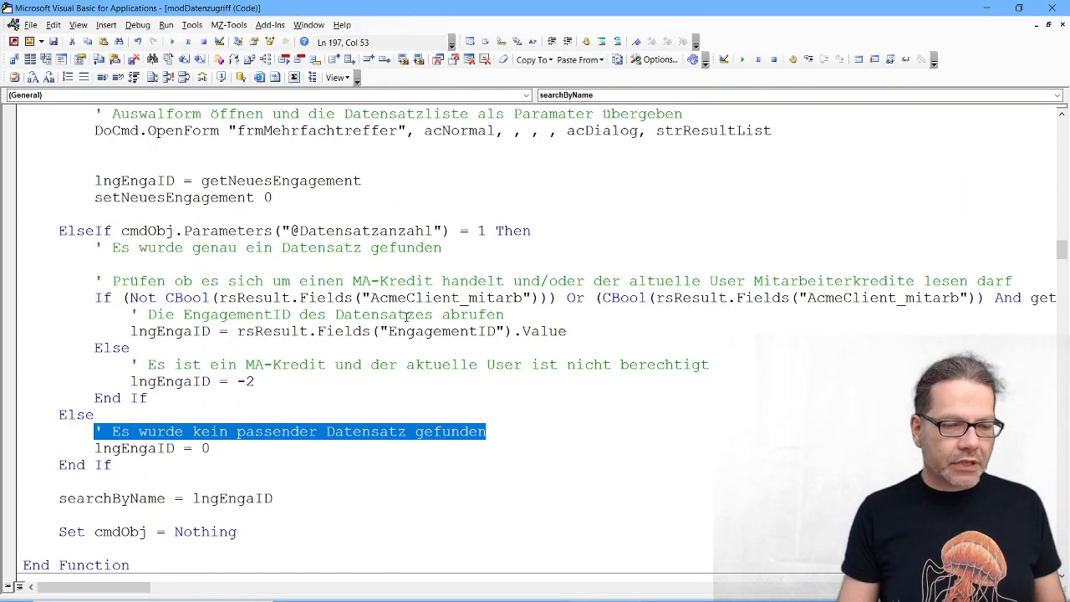
{"action": "scroll", "scroll_direction": "up", "scroll_amount": 3}
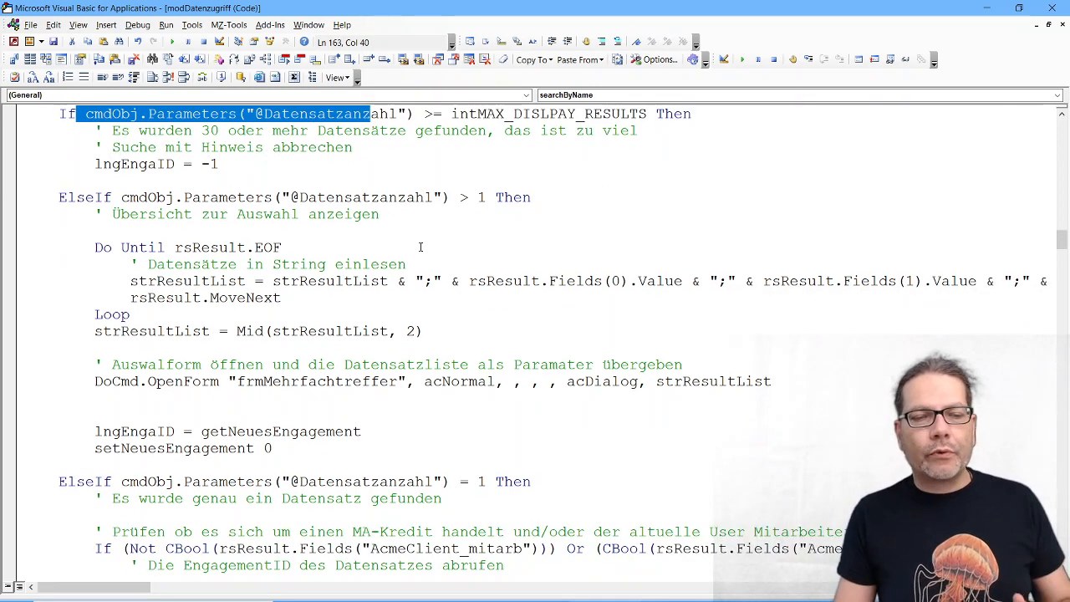
{"action": "scroll", "scroll_direction": "down", "scroll_amount": 3}
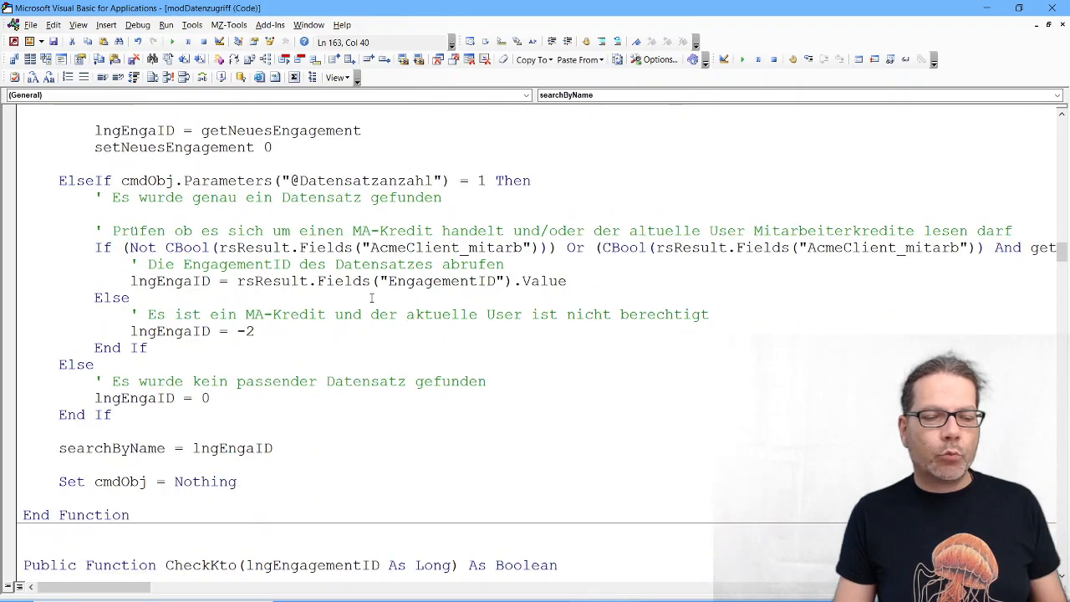
{"action": "double_click", "coordinate": [134, 398]}
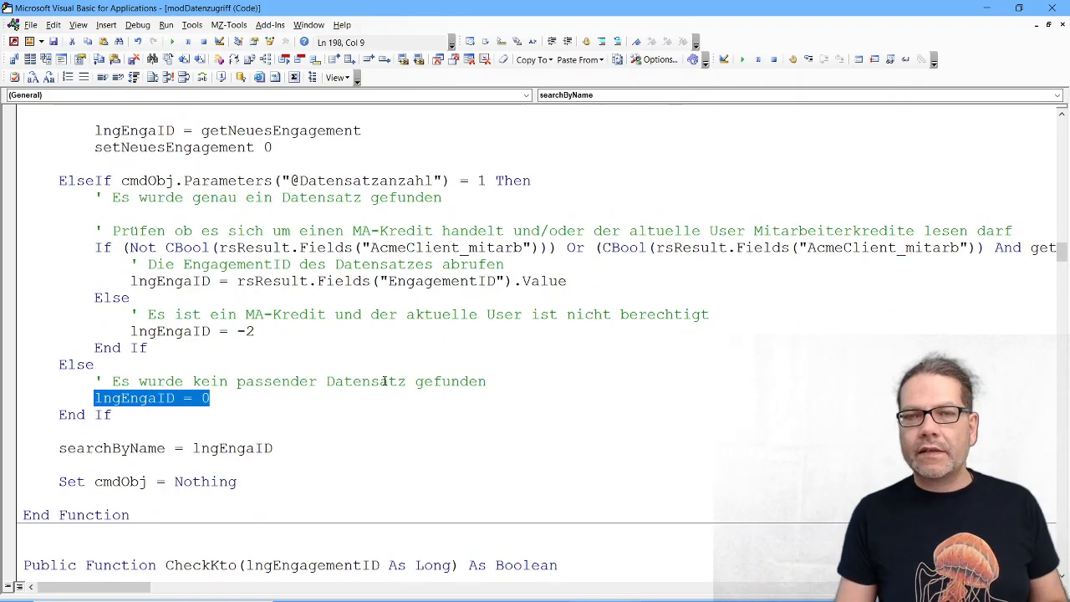
{"action": "scroll", "scroll_direction": "up", "scroll_amount": 3}
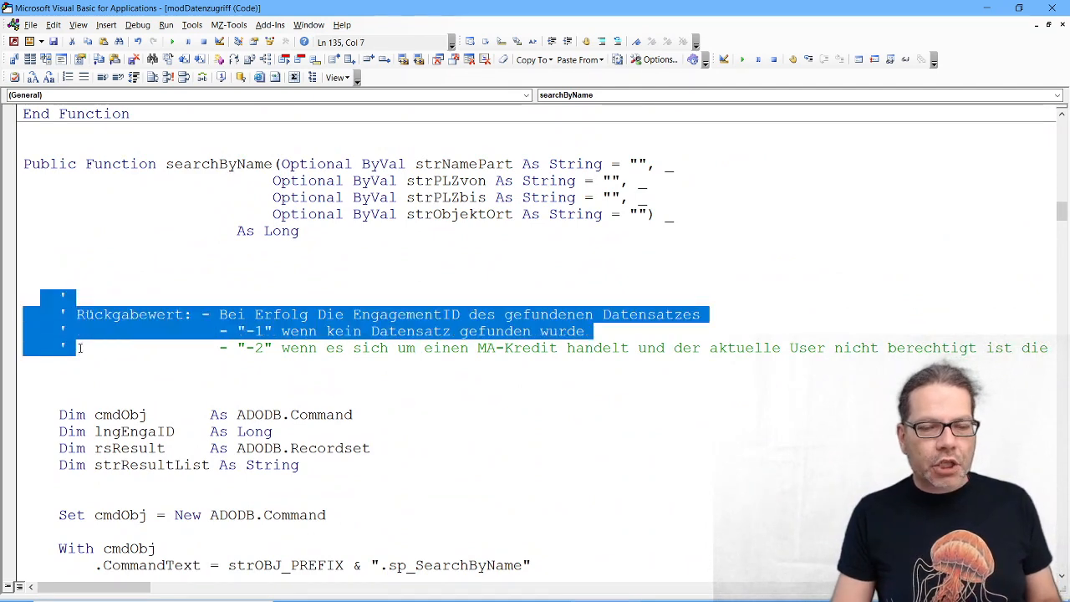
{"action": "key", "text": "Delete"}
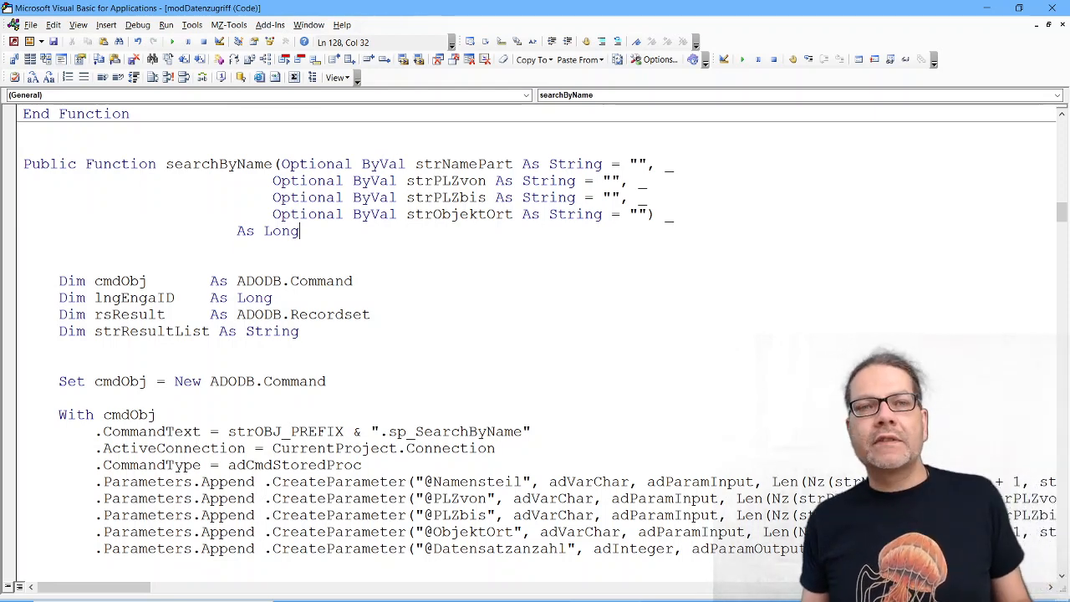
{"action": "mouse_move", "coordinate": [297, 60]}
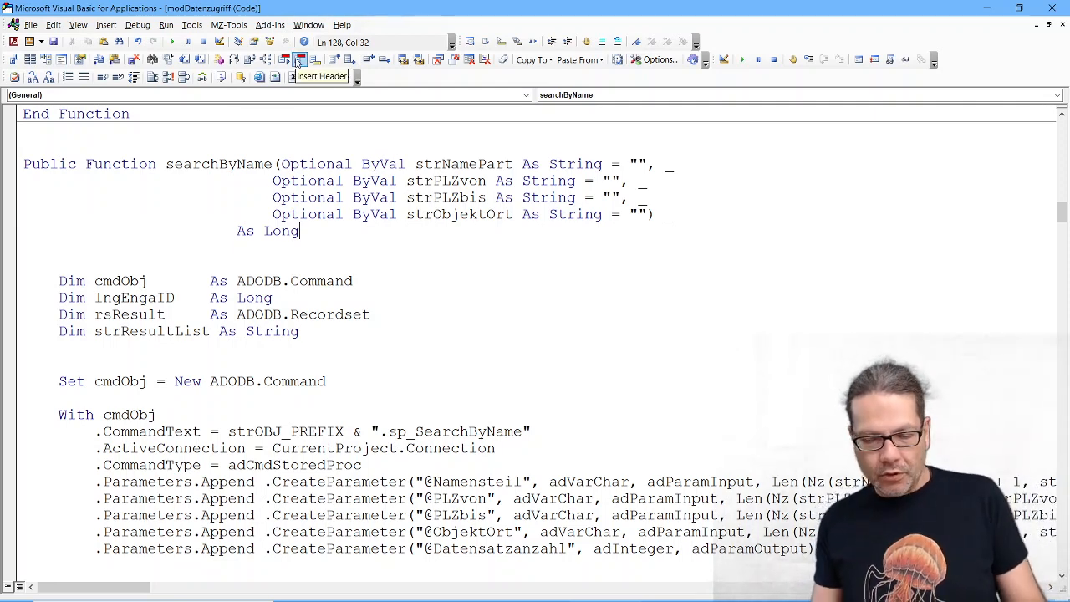
- Return from the VBA editor to the Access window listing the database's modules
{"action": "type", "text": "+-"}
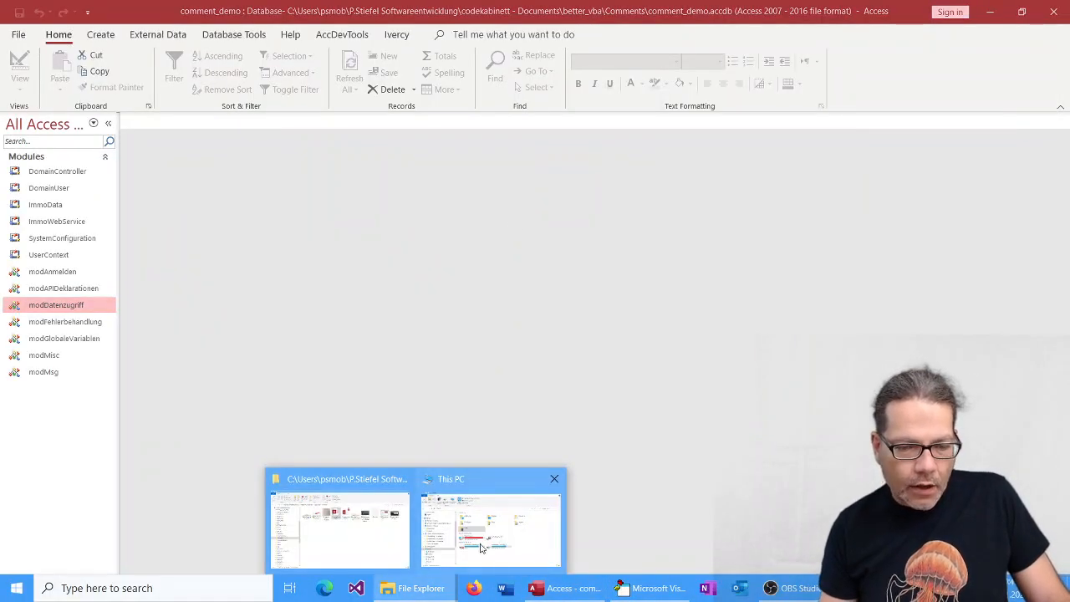
- Show explanatory-comment-why.png in Photos and enlarge it to read the column-header comment
{"action": "left_click", "coordinate": [340, 531]}
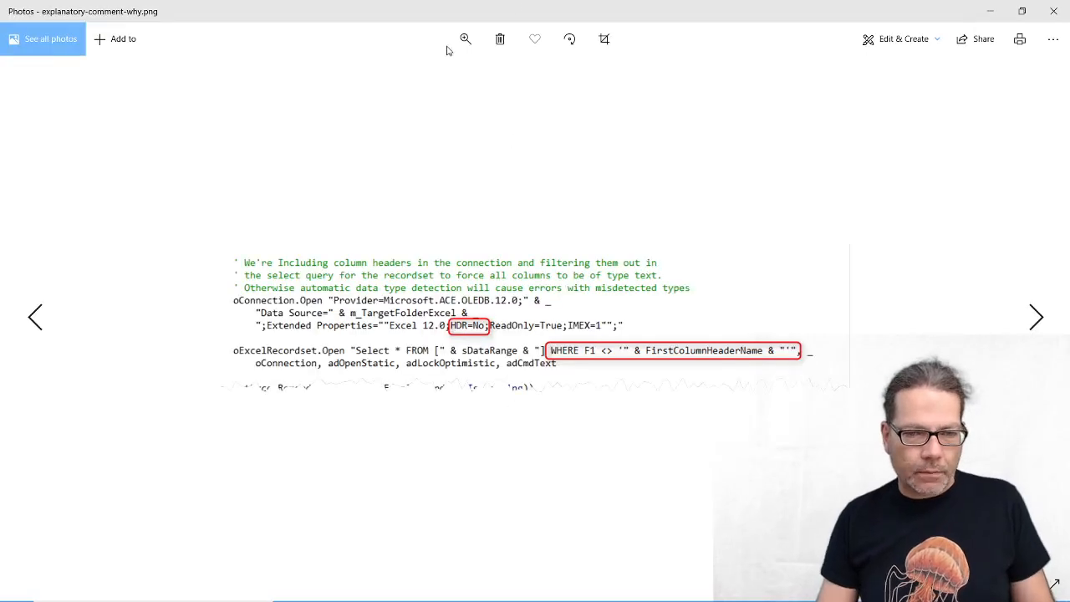
{"action": "left_click", "coordinate": [465, 40]}
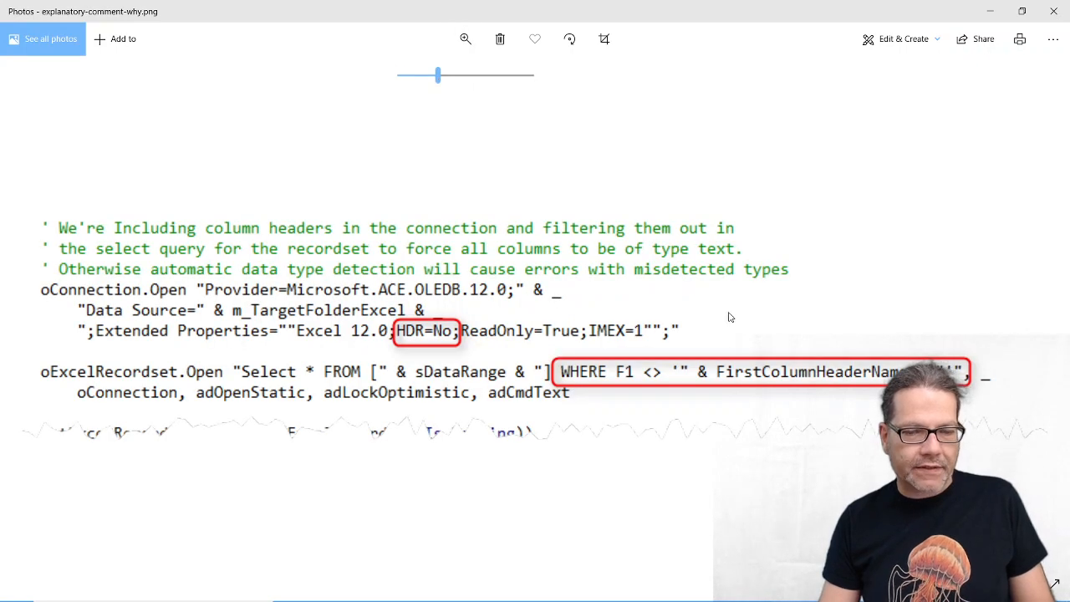